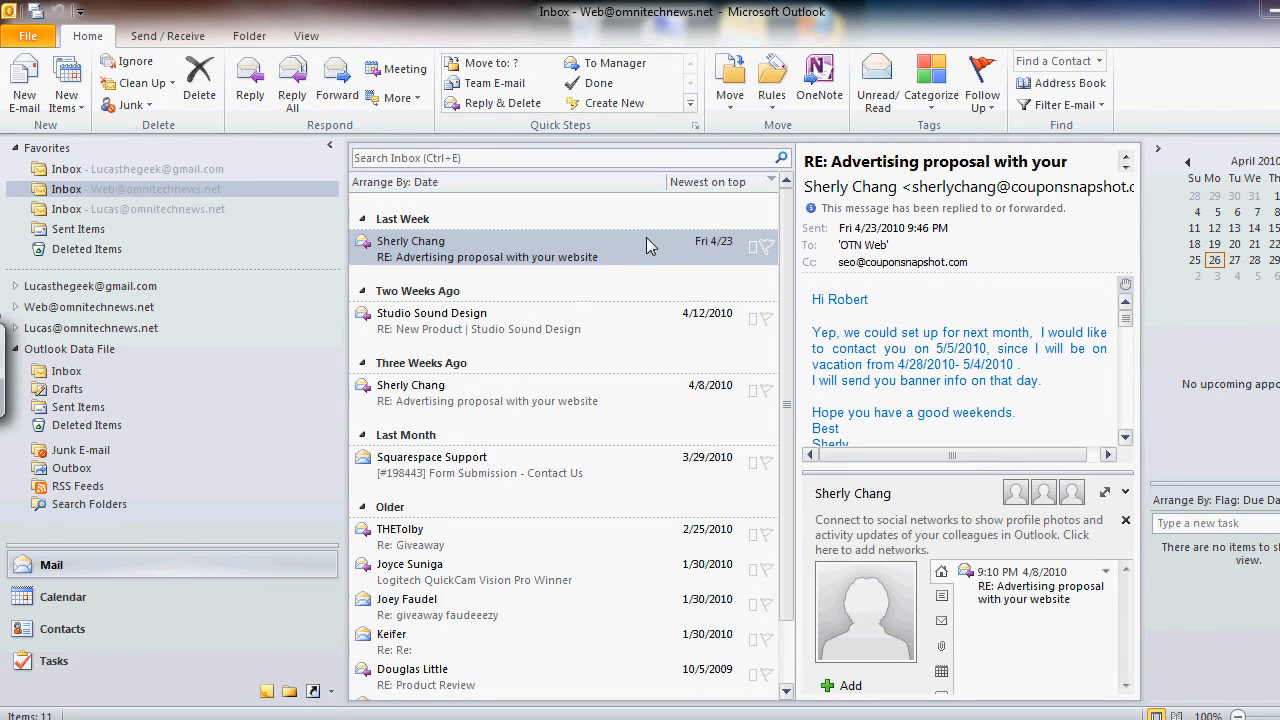
mouse_move(648, 240)
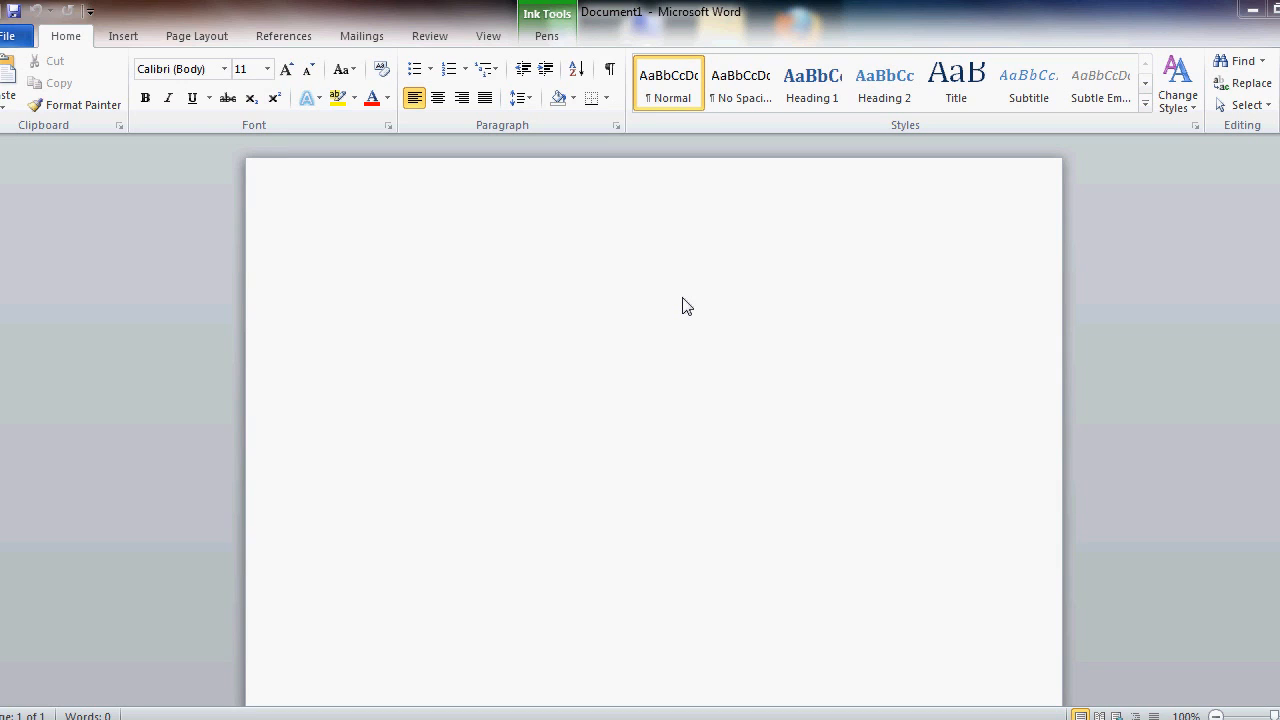
Note the Office 2010 apps covered: Word, Excel, PowerPoint, OneNote, Outlook and Publisher
type("Word and Excel")
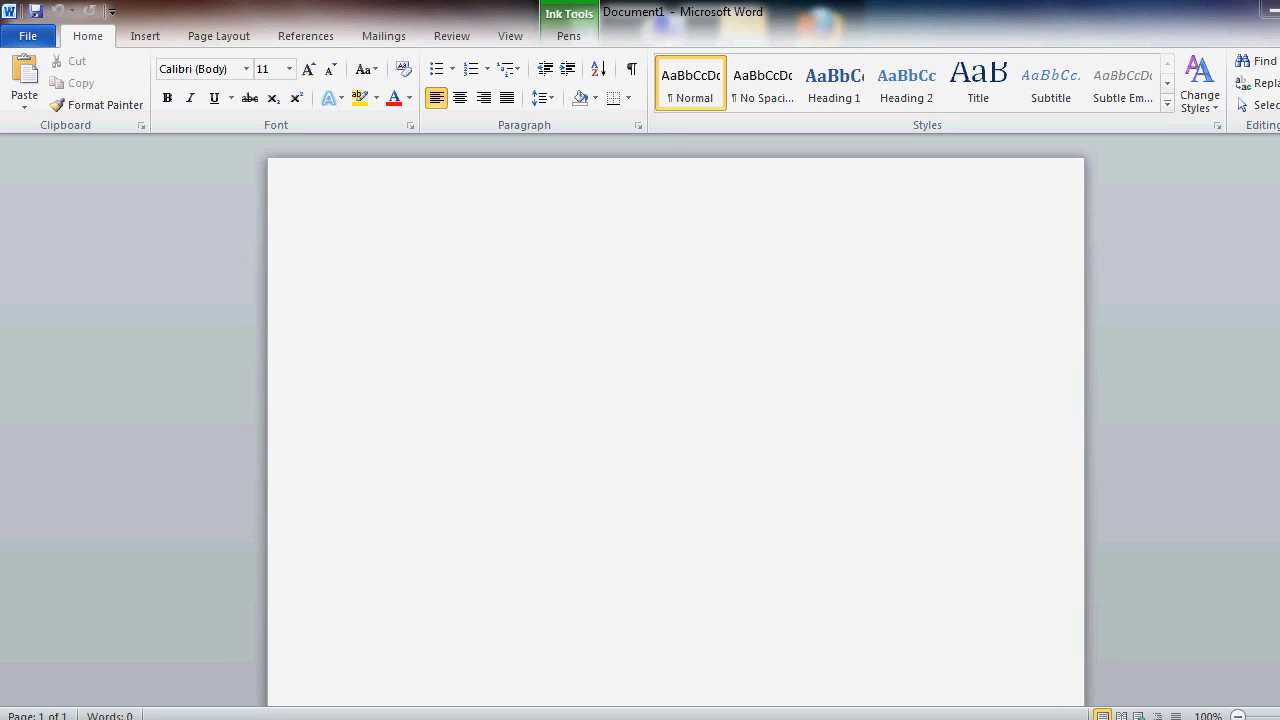
type("Word, Excel, Powerpoint, OneNote, Outlook, and Publisher")
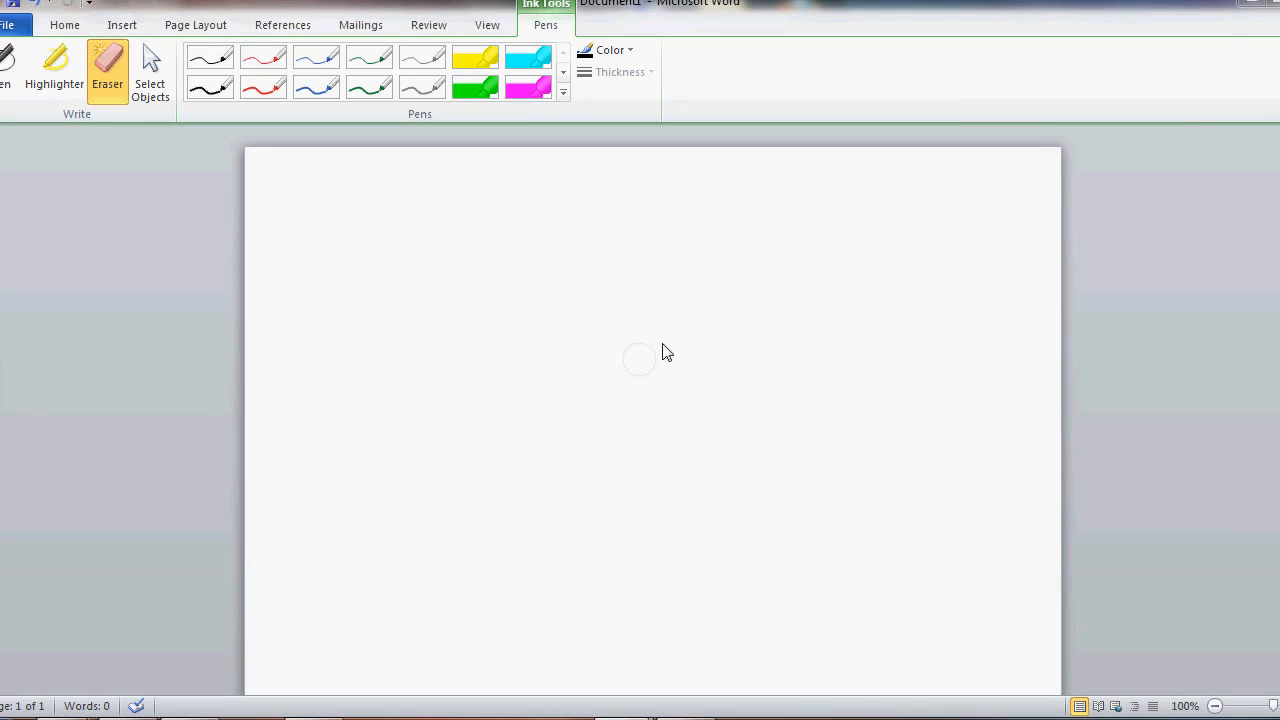
mouse_move(420, 286)
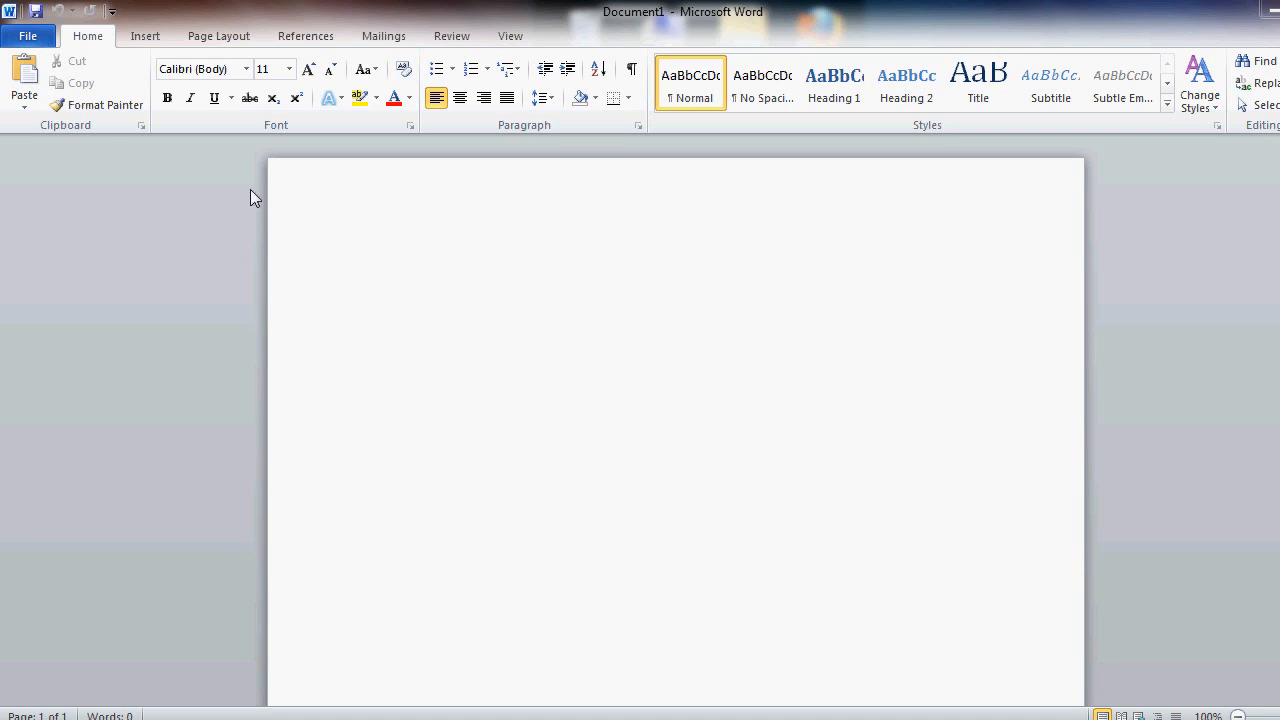
mouse_move(142, 176)
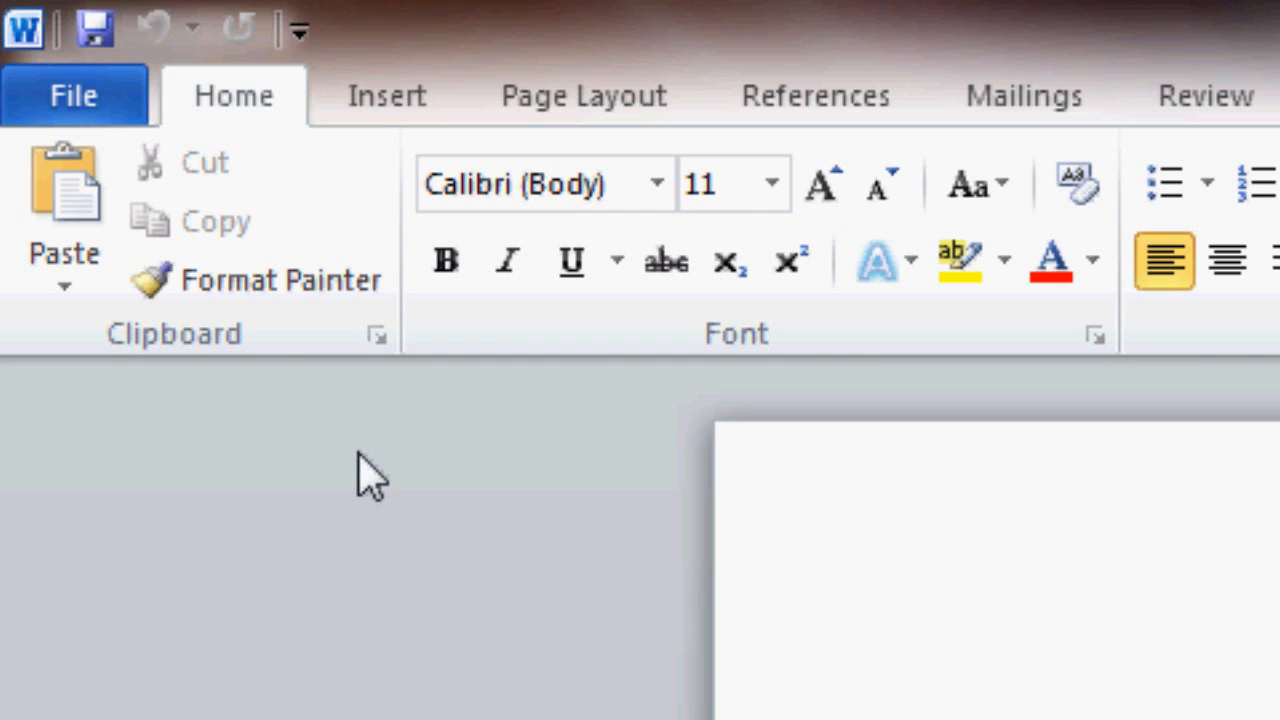
mouse_move(304, 414)
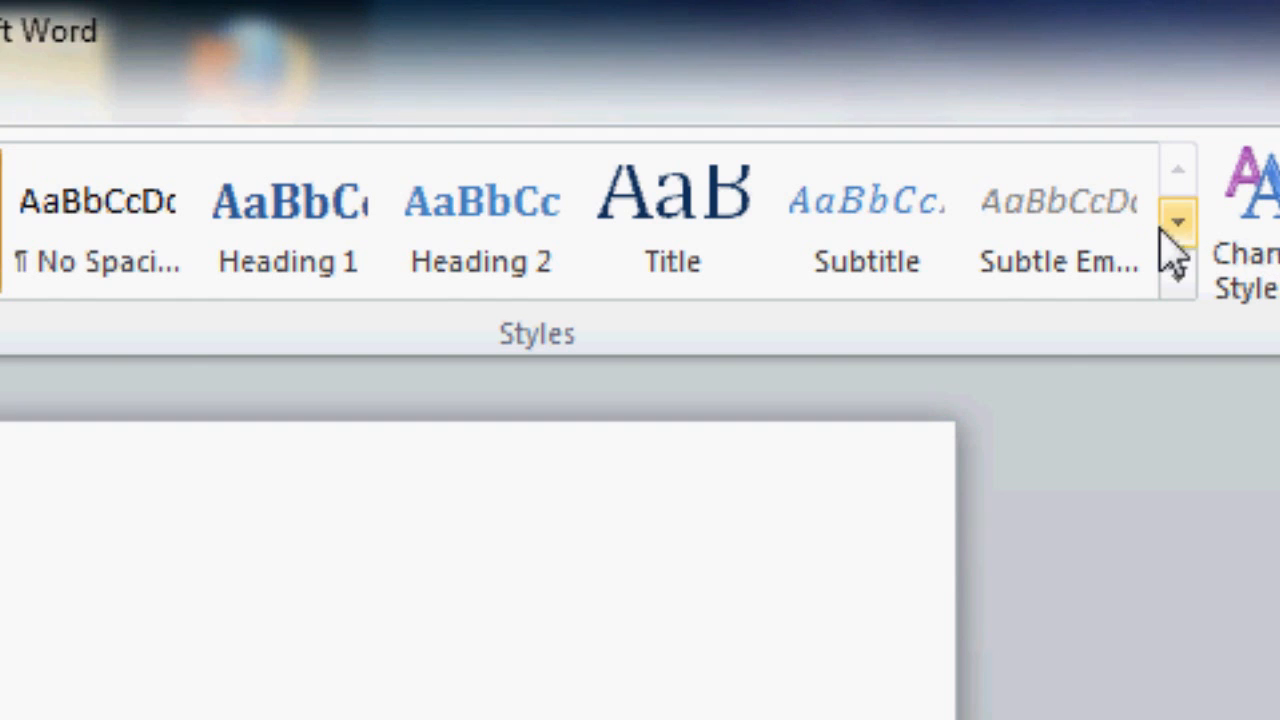
left_click(1178, 220)
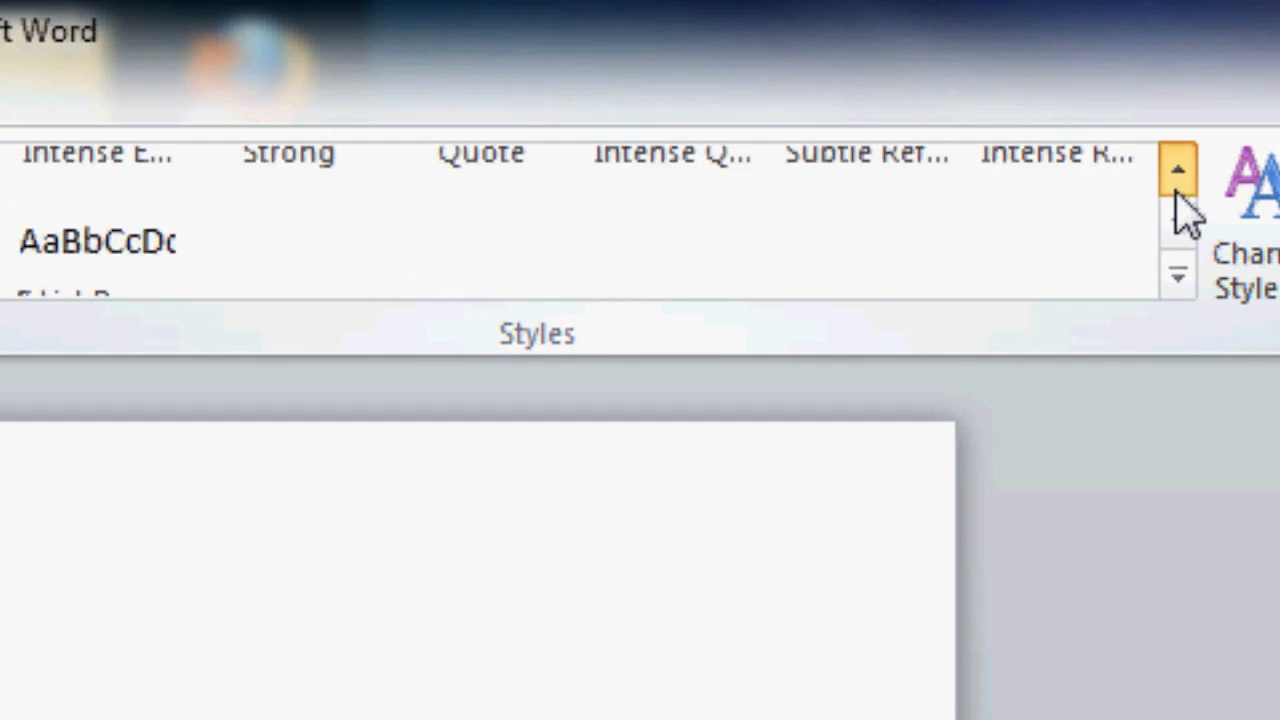
left_click(1178, 170)
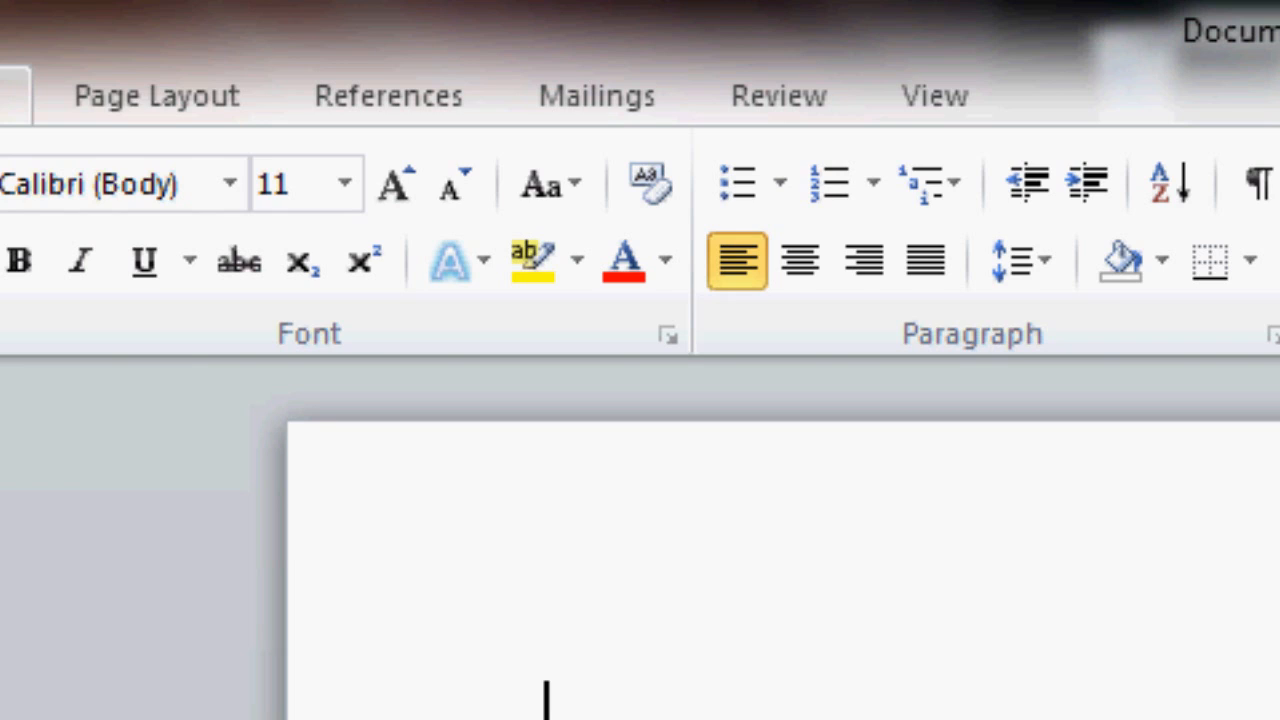
left_click(388, 96)
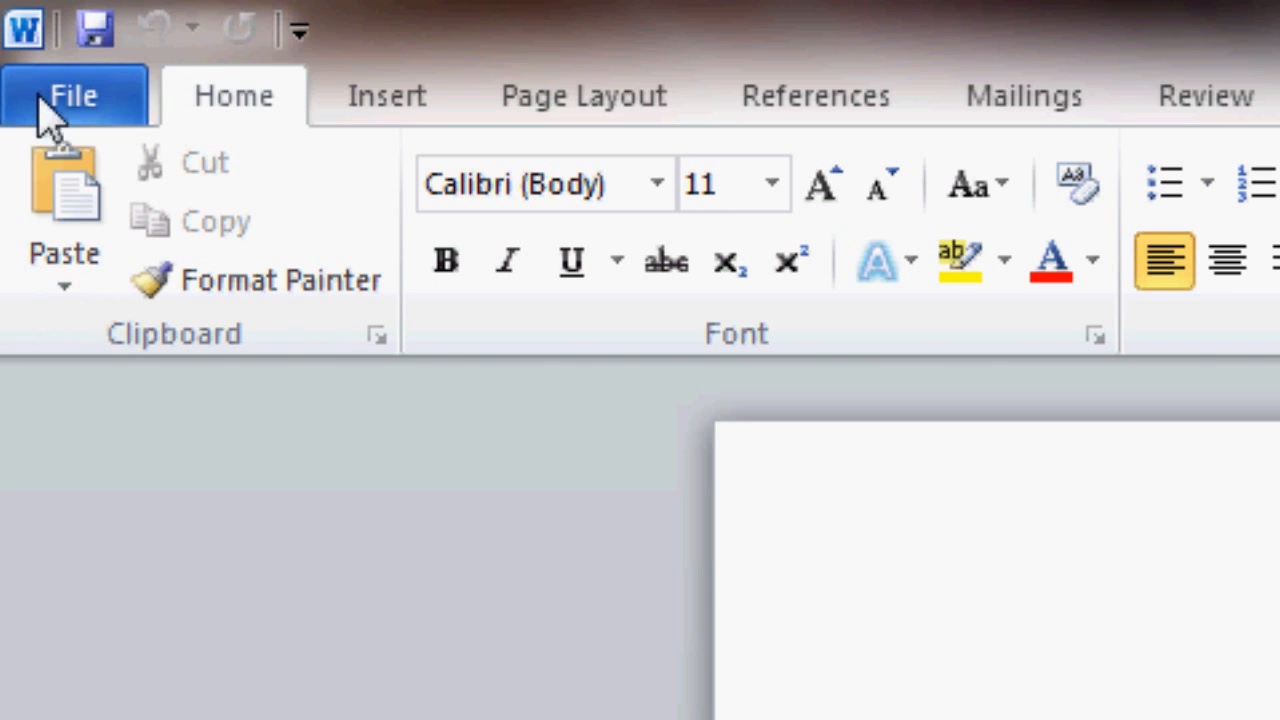
Show Word's File backstage with the Save & Send sharing options
left_click(72, 96)
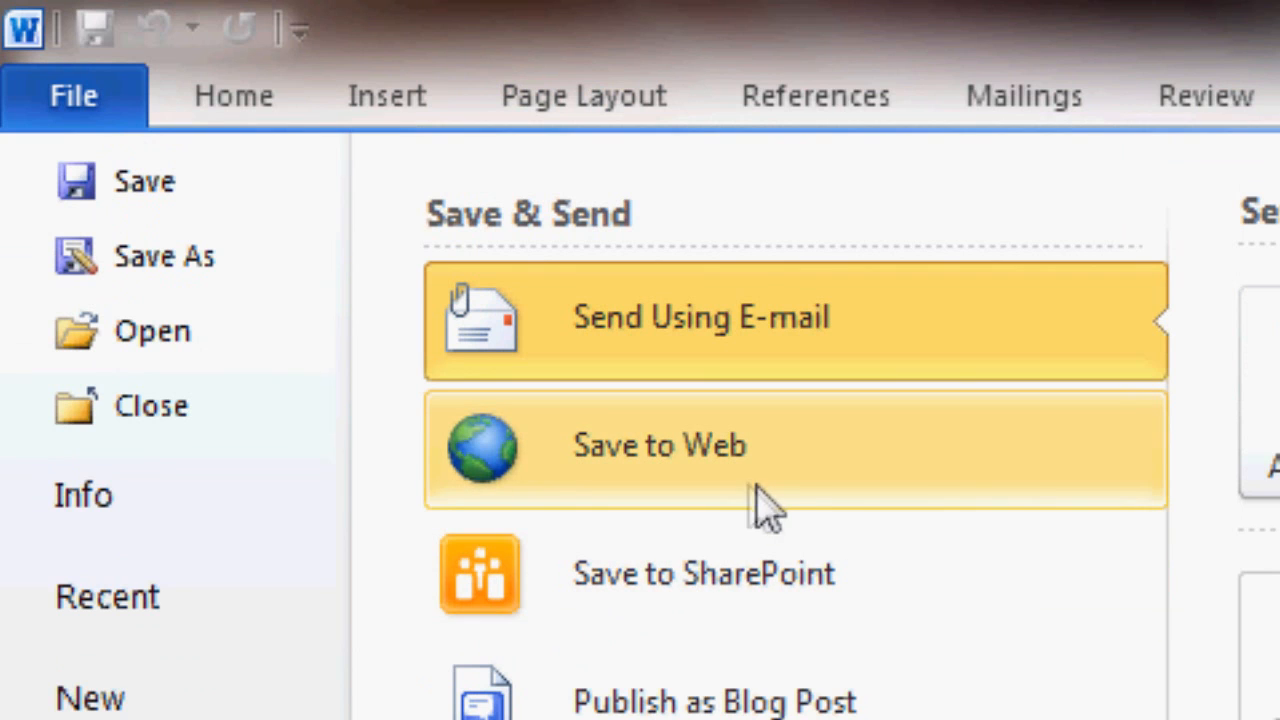
Choose Save to Web and review the Windows Live personal and shared folders
left_click(700, 316)
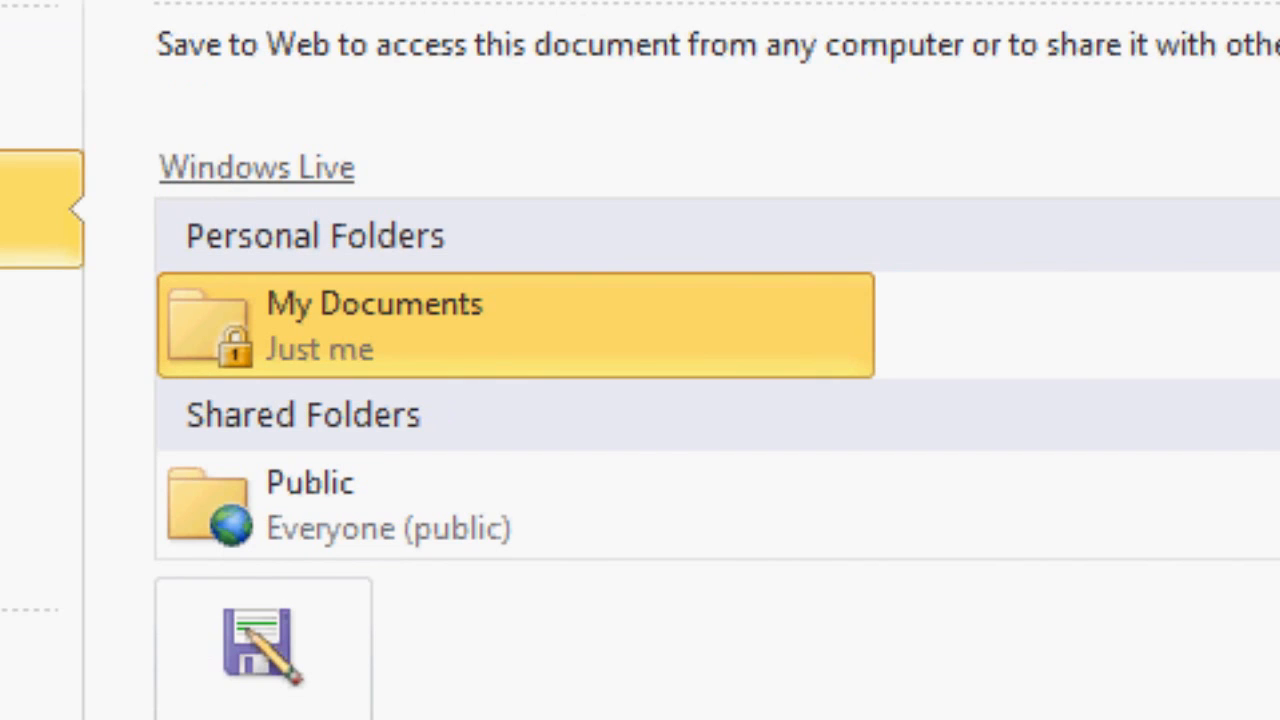
mouse_move(644, 96)
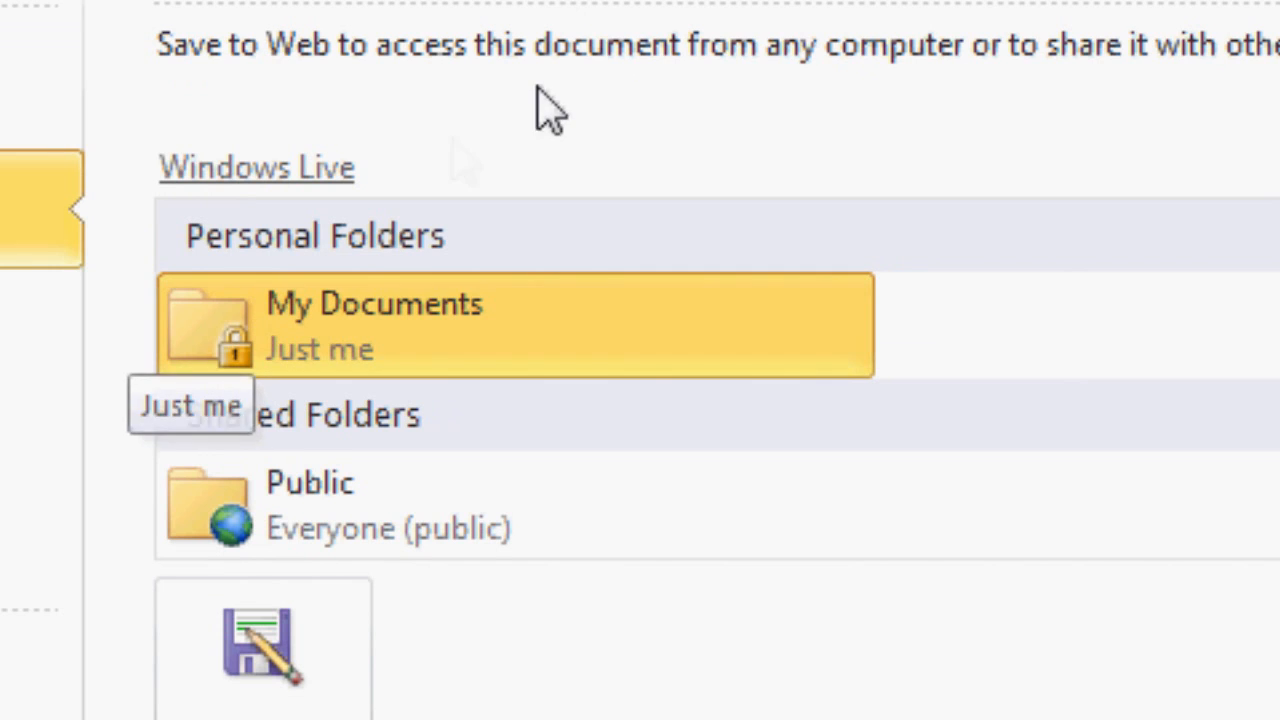
mouse_move(604, 400)
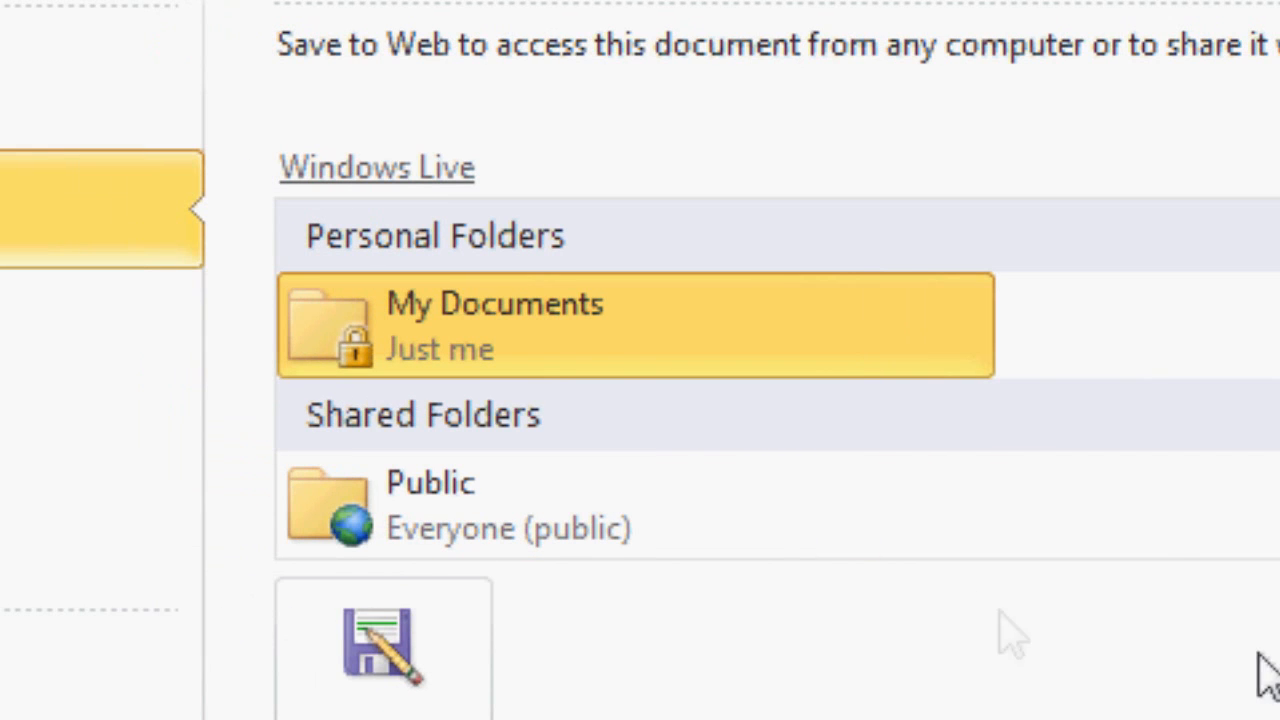
mouse_move(1044, 644)
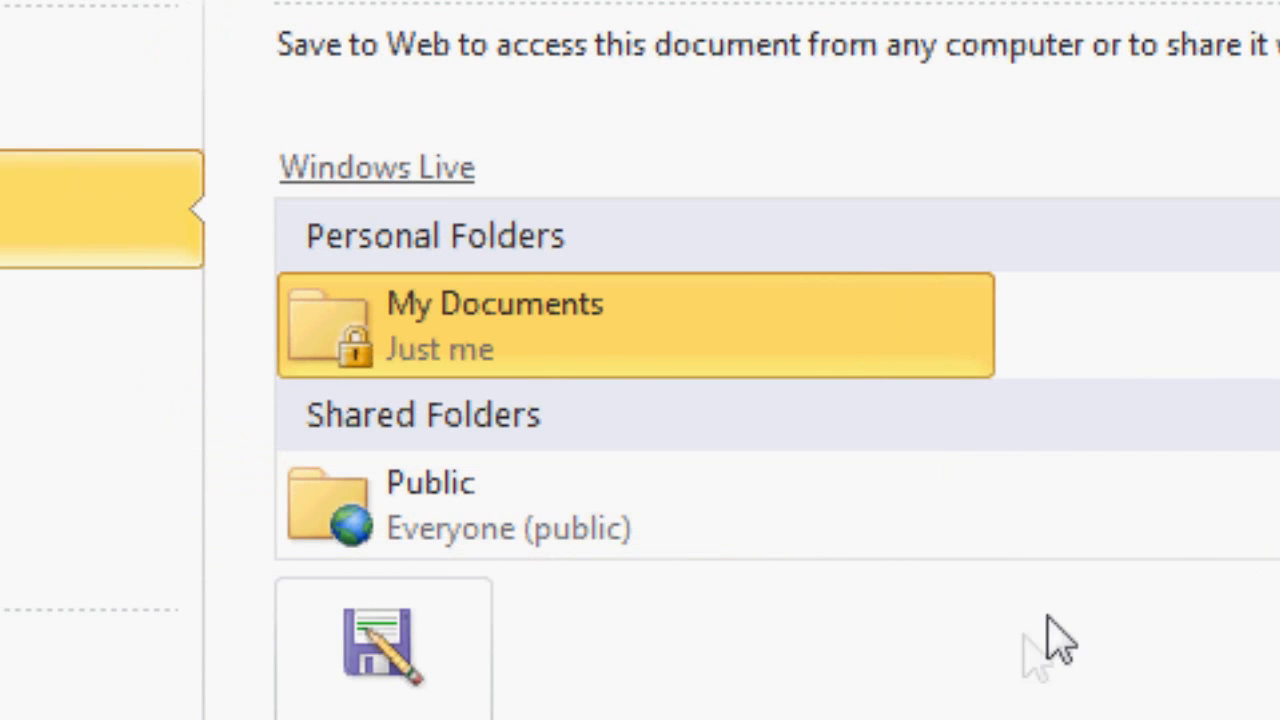
mouse_move(530, 680)
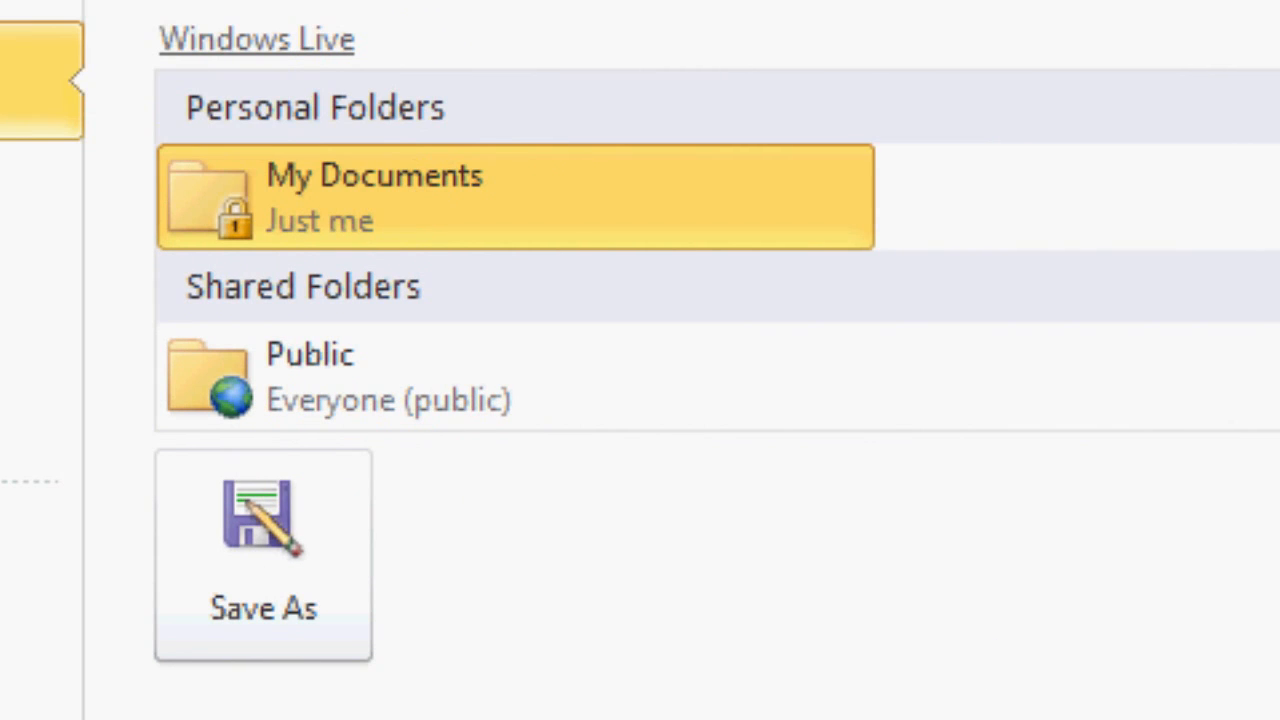
mouse_move(770, 676)
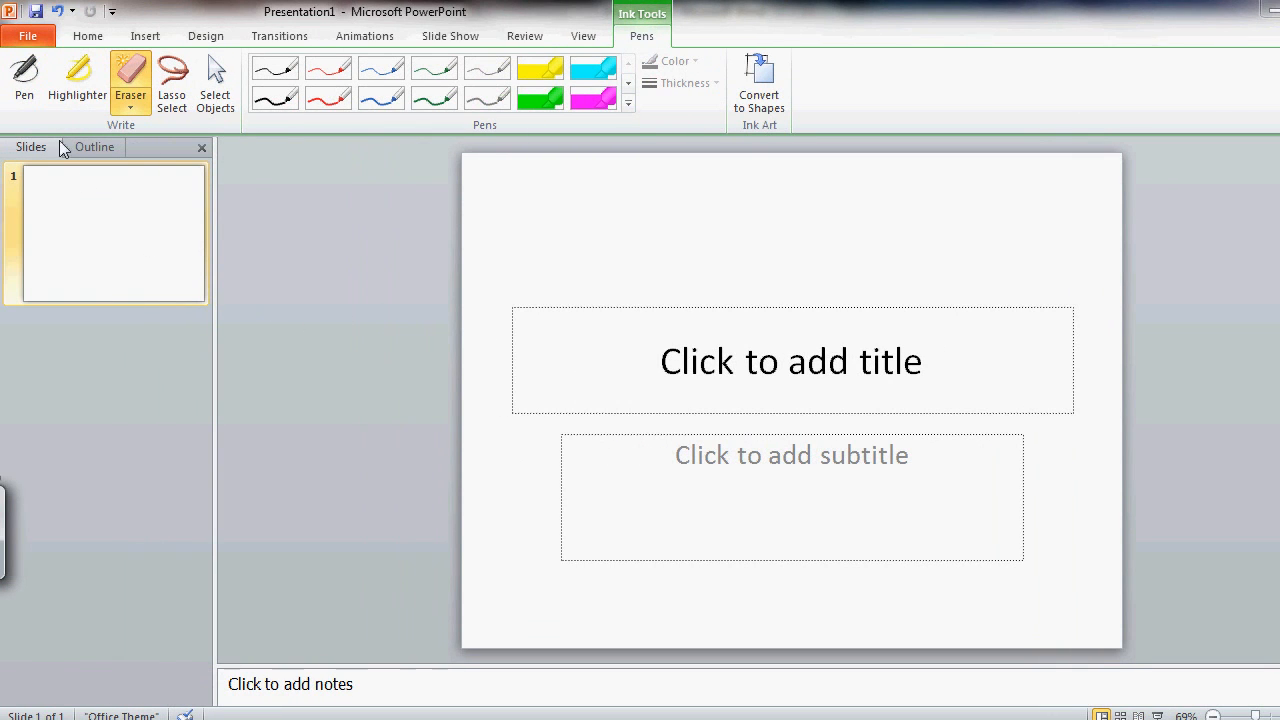
Switch from the eraser to the Pen tool with a black pen style on the blank slide
left_click(24, 80)
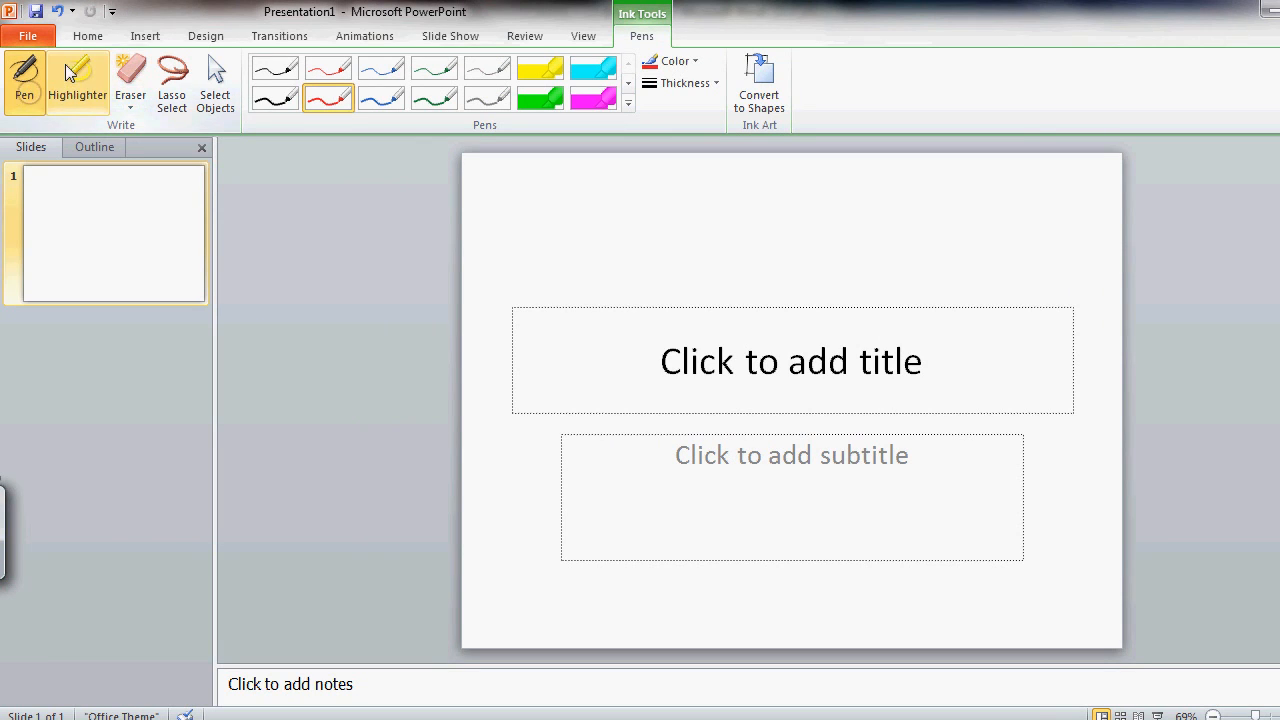
mouse_move(528, 374)
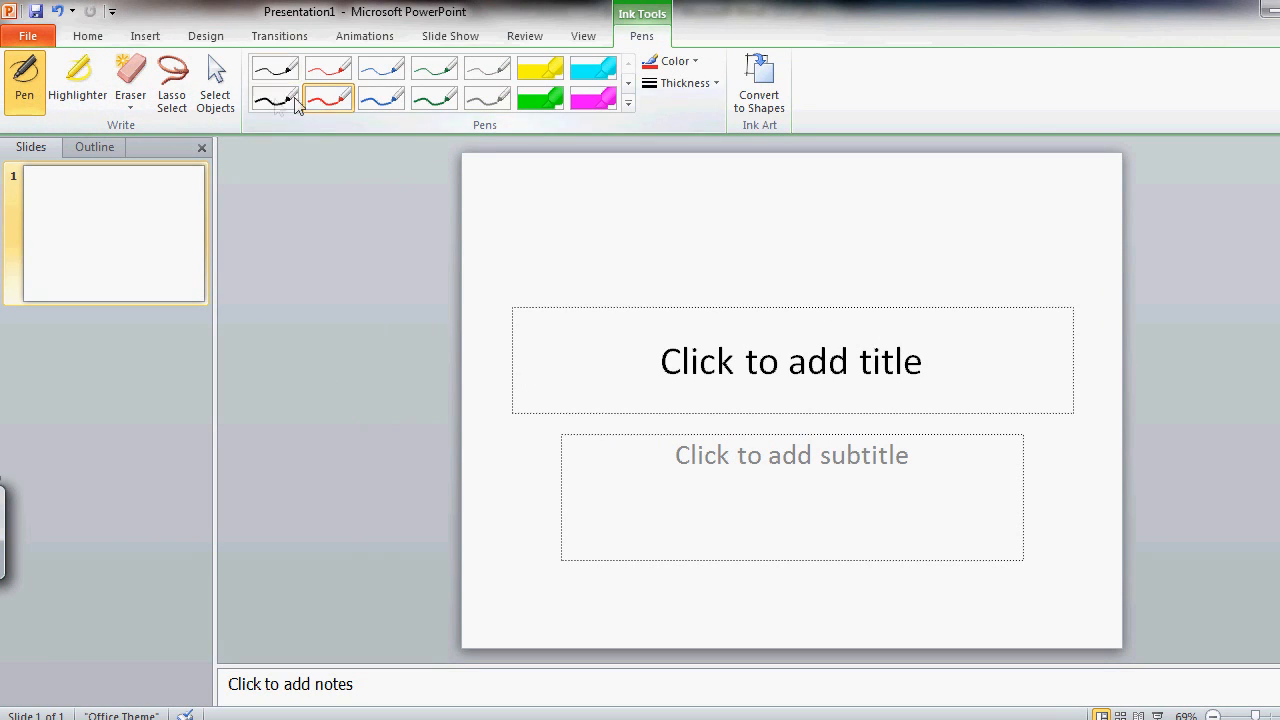
left_click(276, 68)
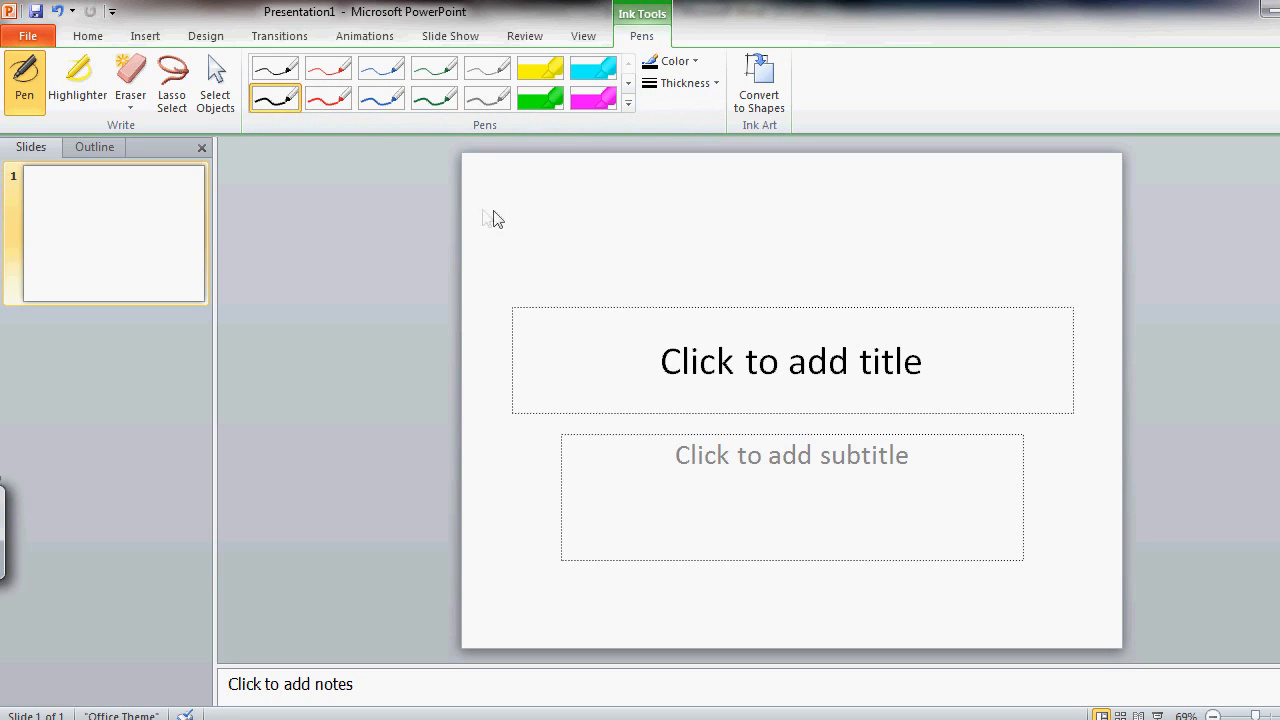
mouse_move(484, 224)
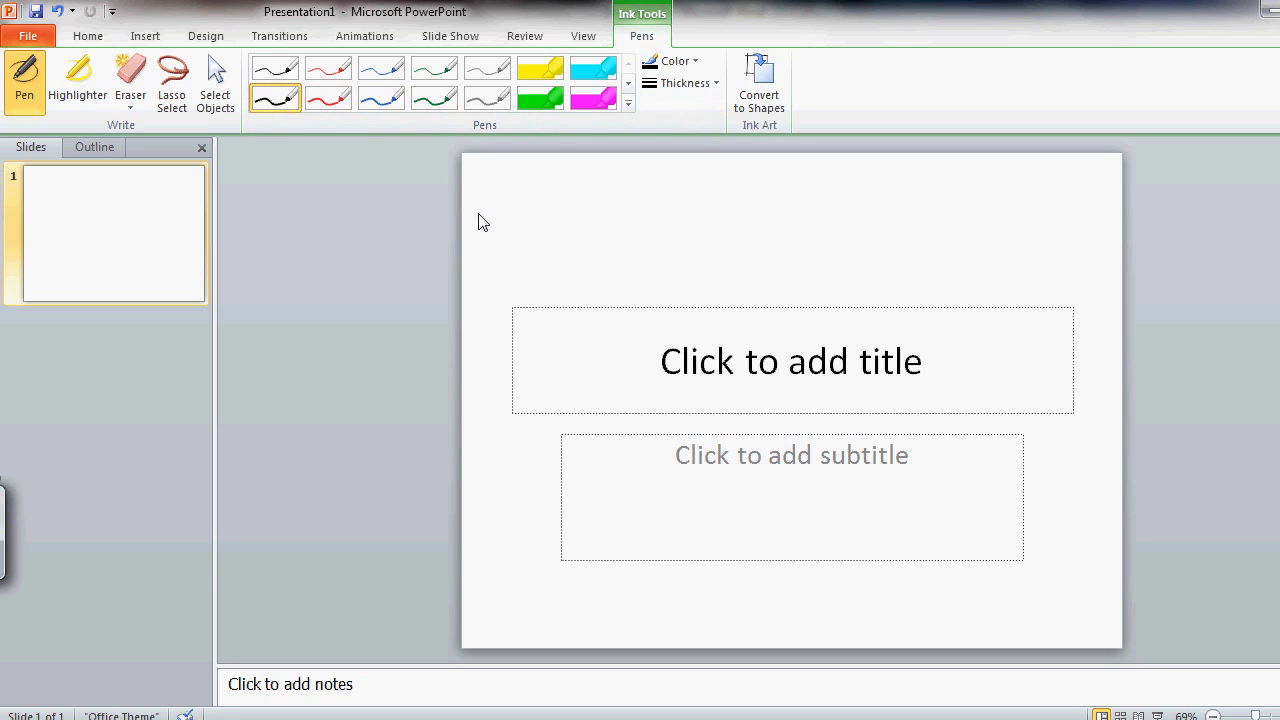
mouse_move(590, 276)
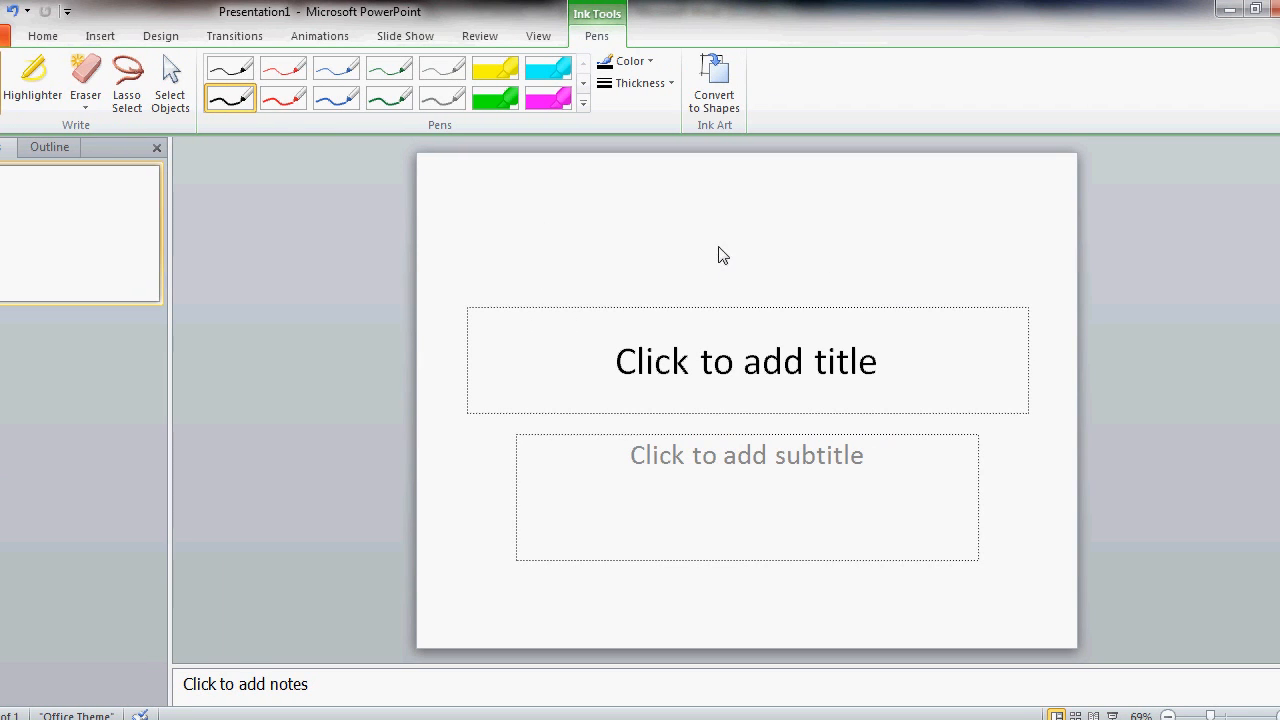
mouse_move(434, 220)
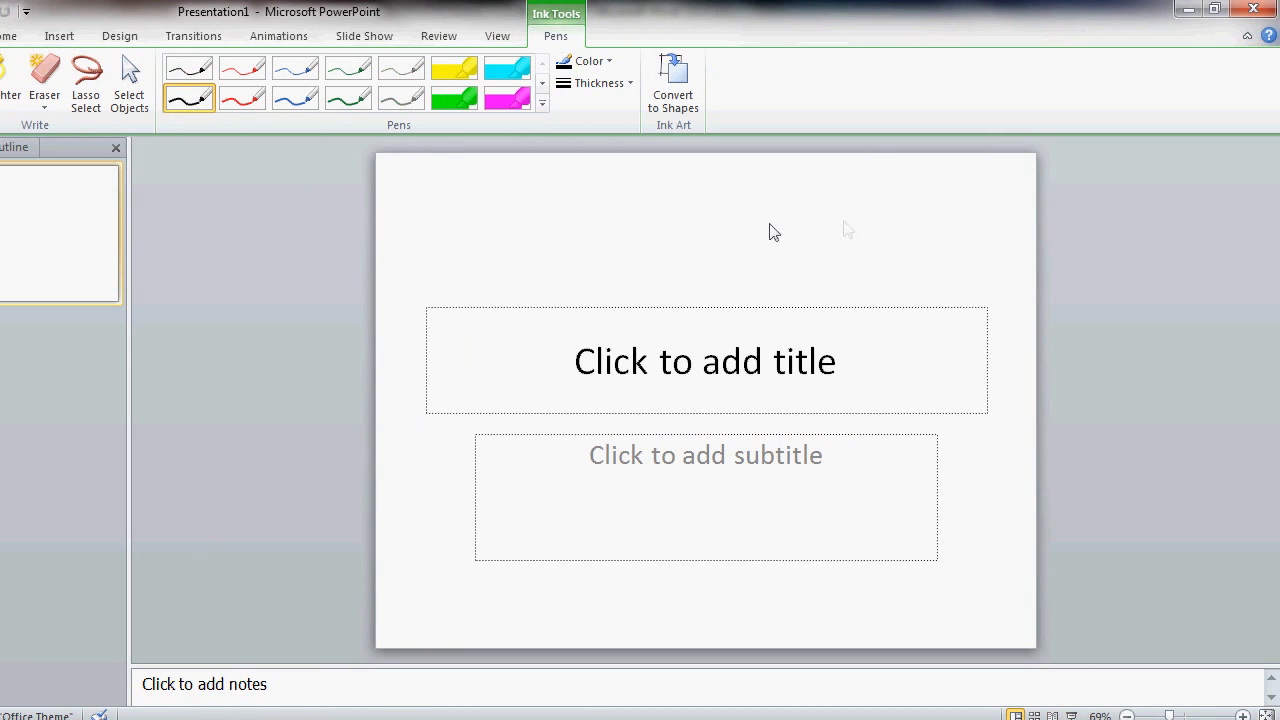
mouse_move(438, 246)
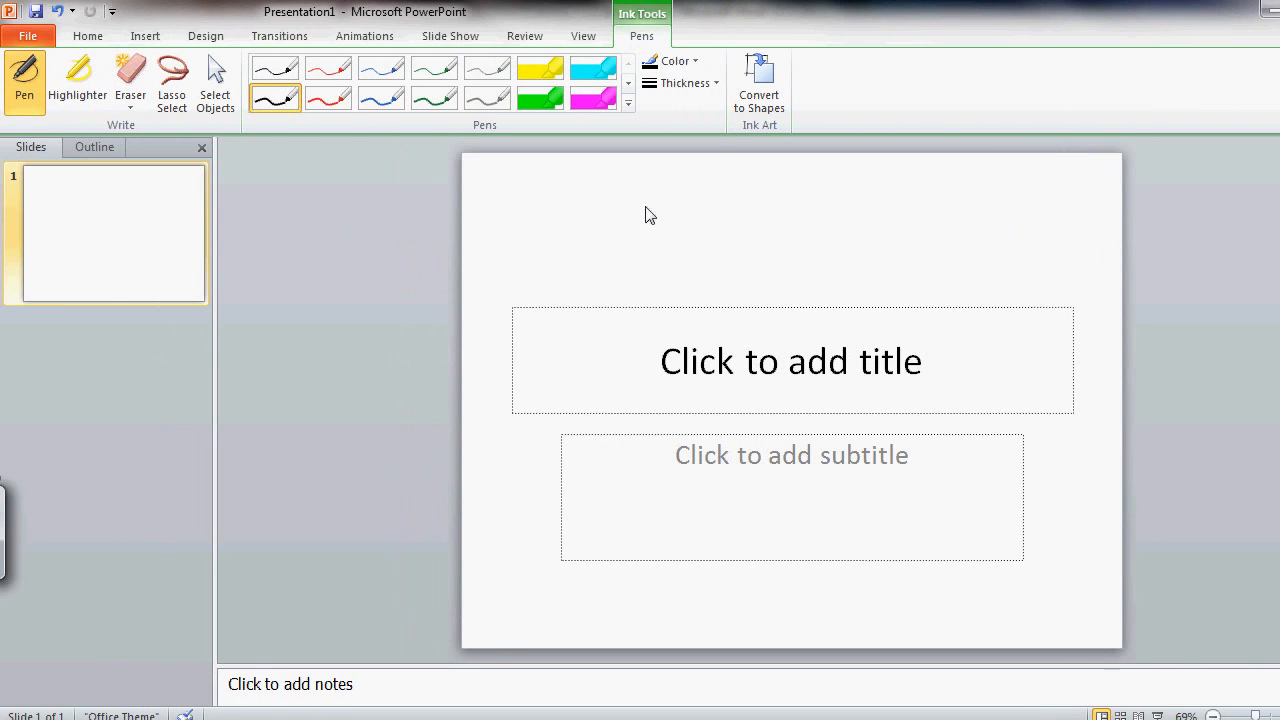
Draw a top-left zigzag, a broken line down the left side and a wavy curve along the bottom
left_click_drag(490, 218, 584, 264)
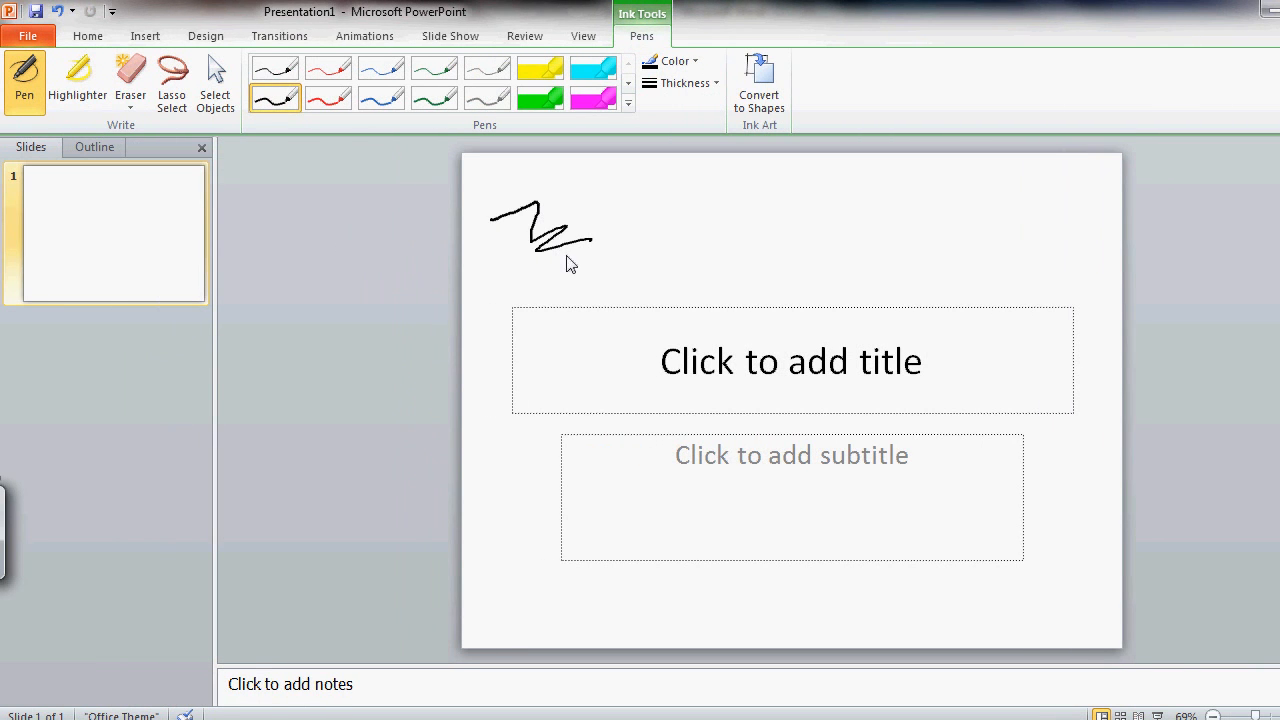
left_click_drag(576, 264, 576, 376)
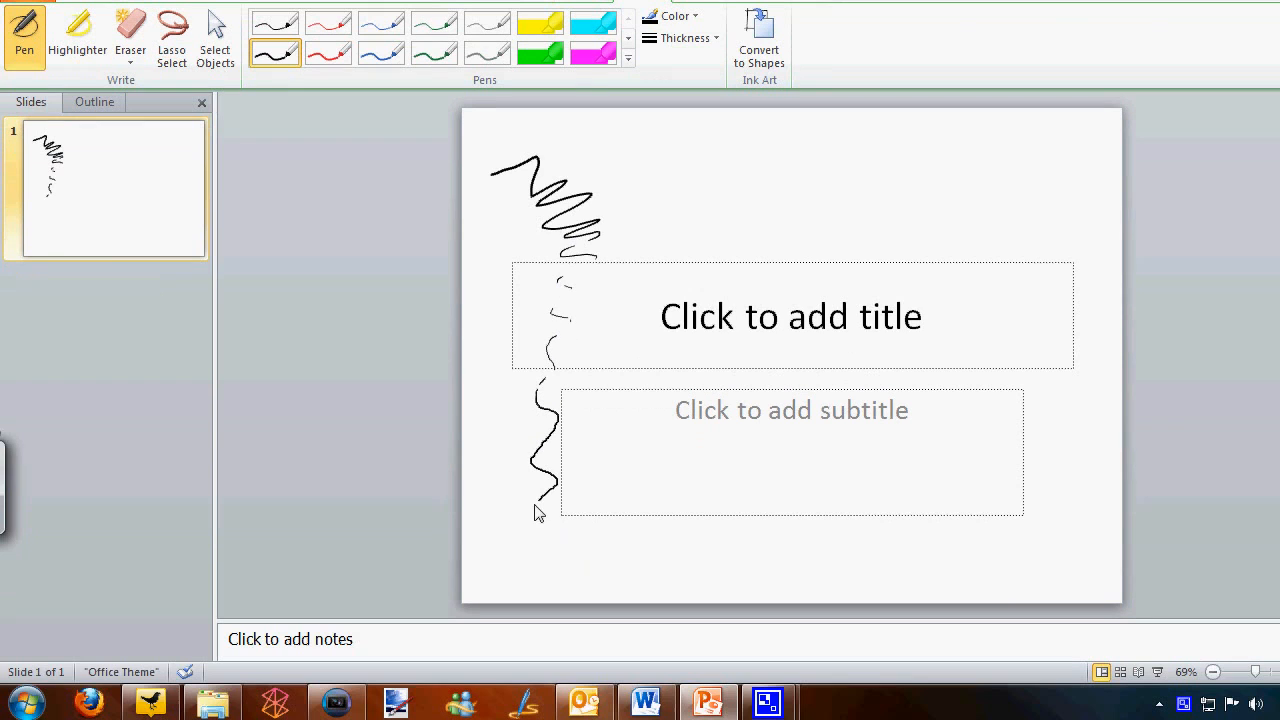
left_click_drag(536, 516, 790, 512)
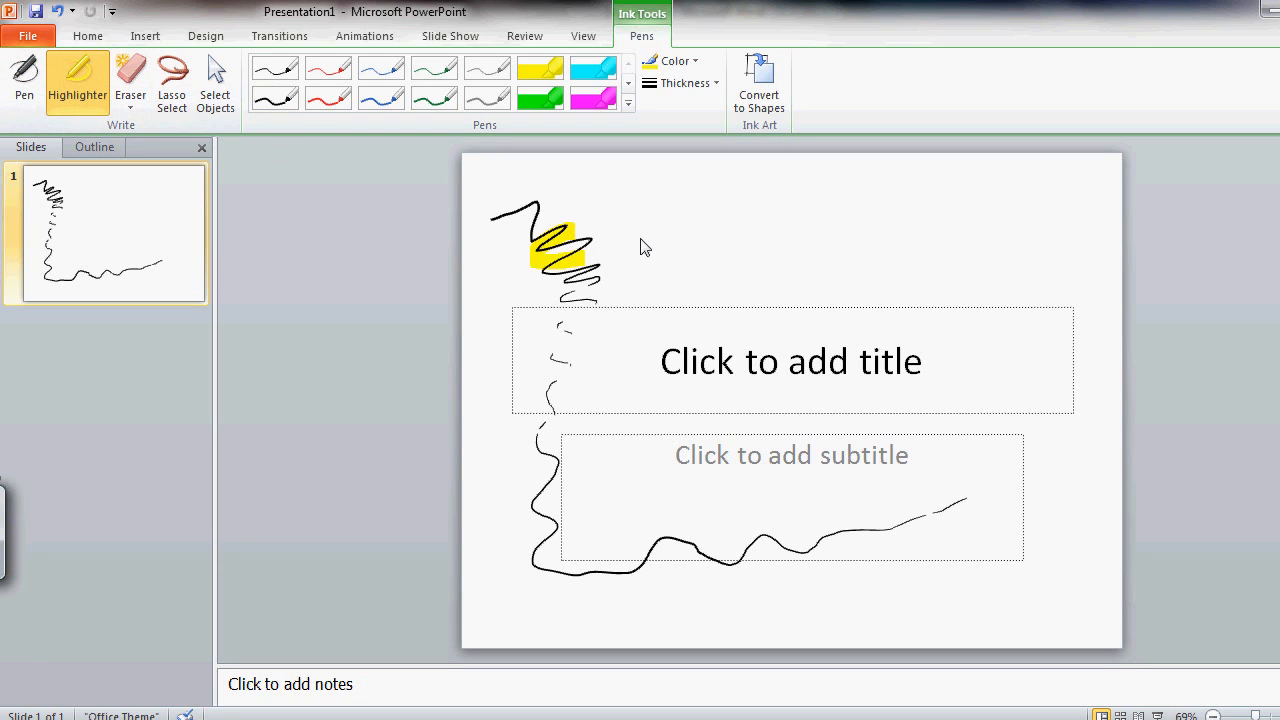
Erase the zigzag scribble and its yellow highlight with the Eraser tool
left_click(130, 82)
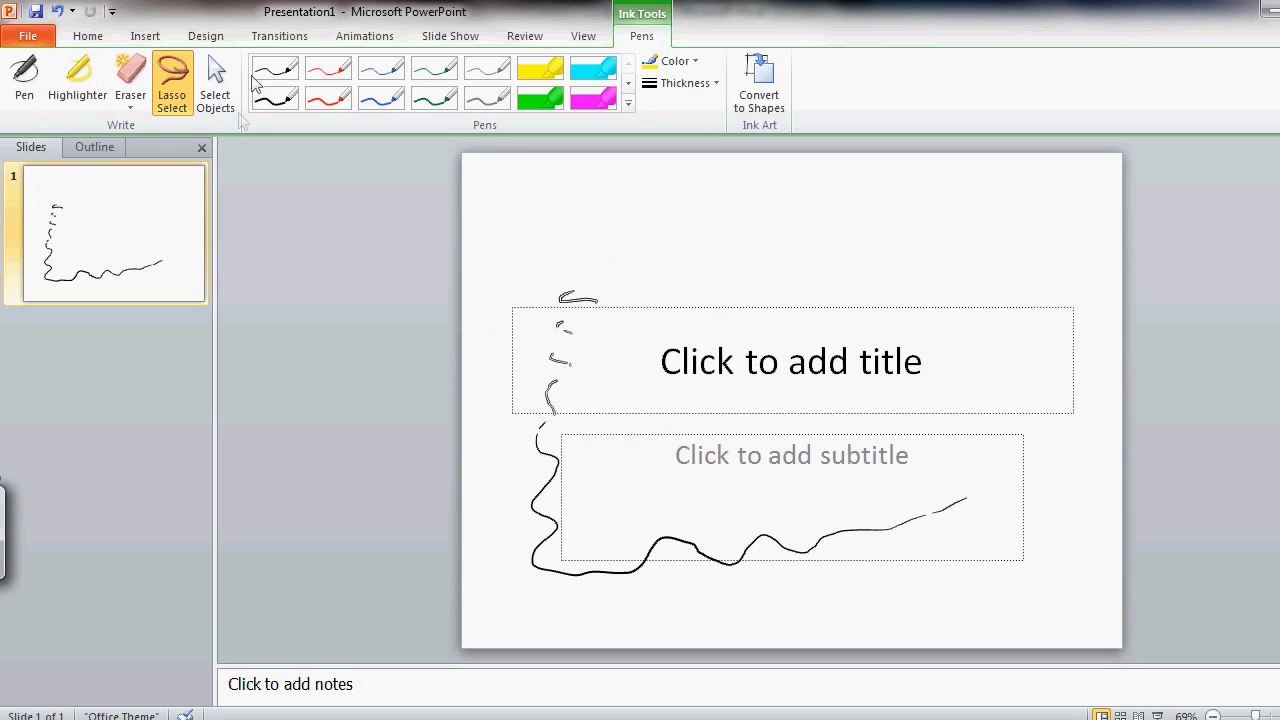
mouse_move(512, 20)
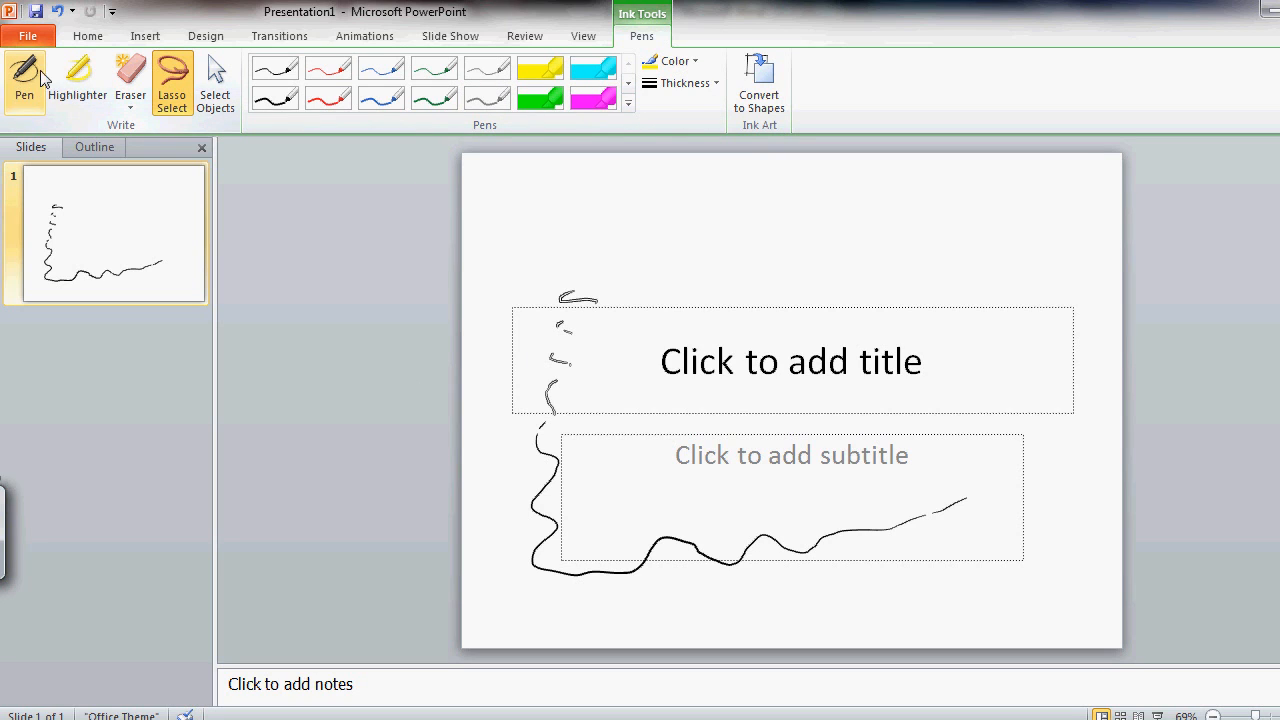
mouse_move(24, 80)
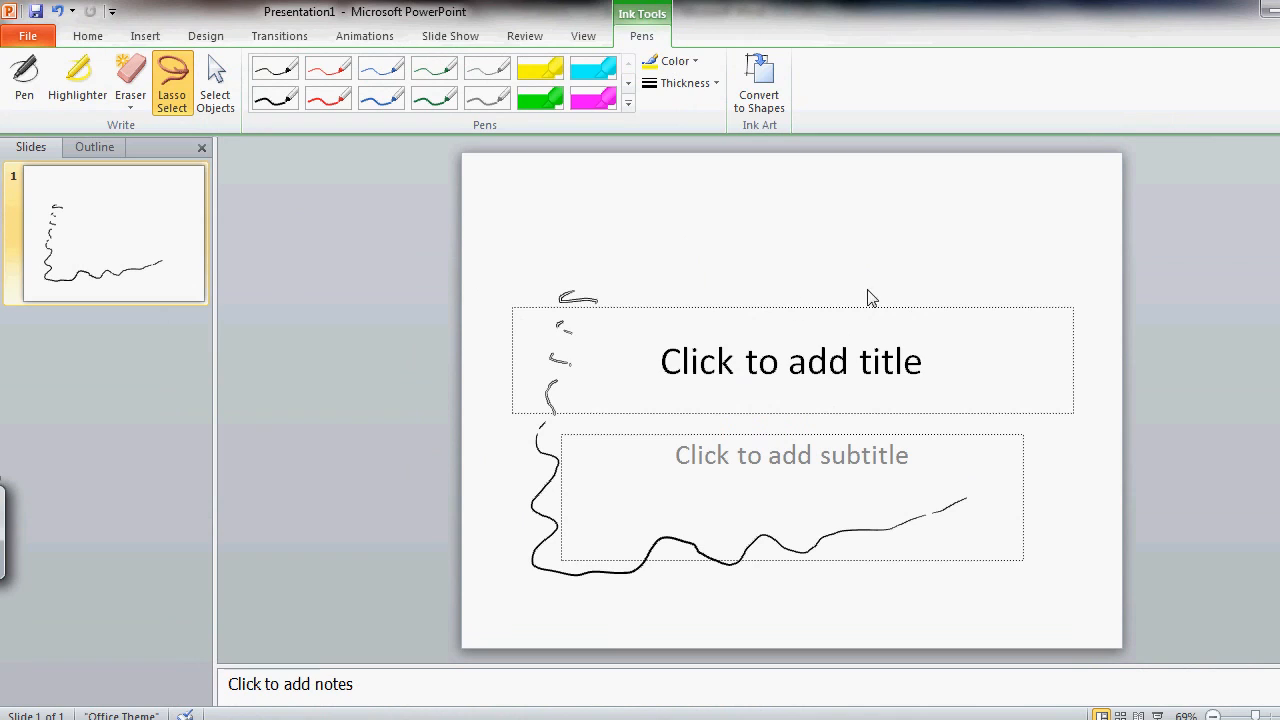
mouse_move(724, 432)
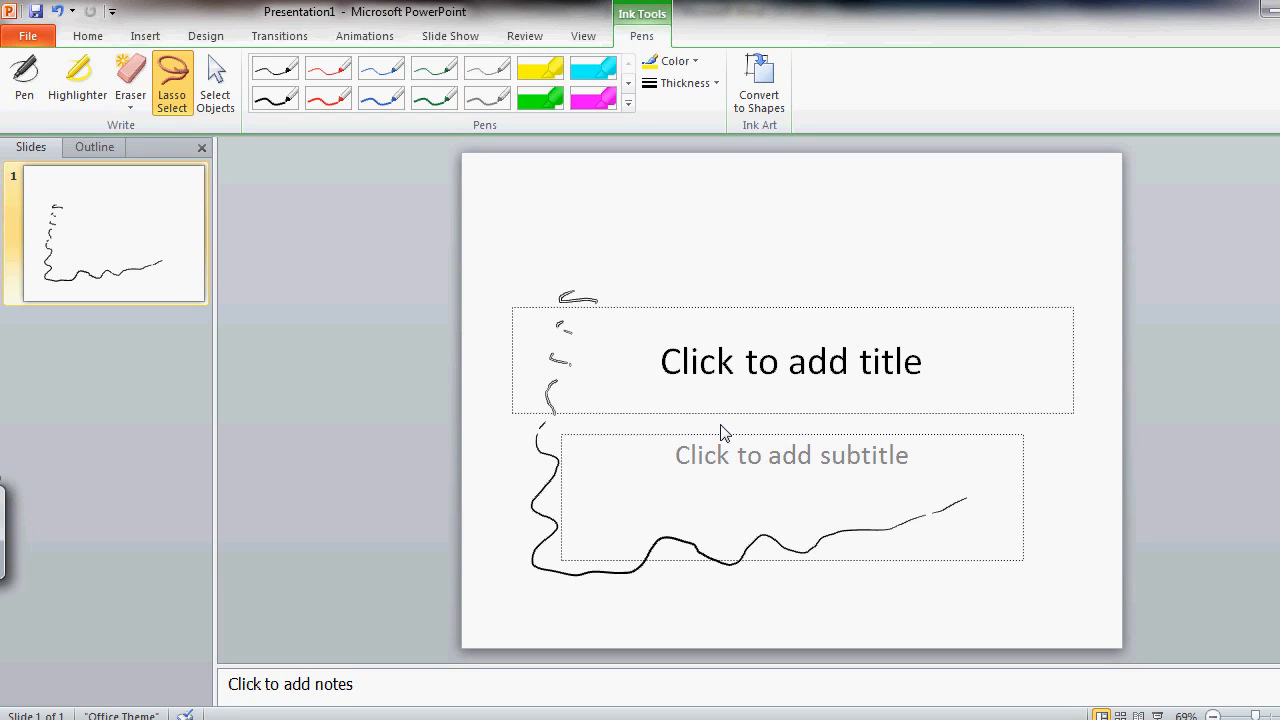
mouse_move(300, 276)
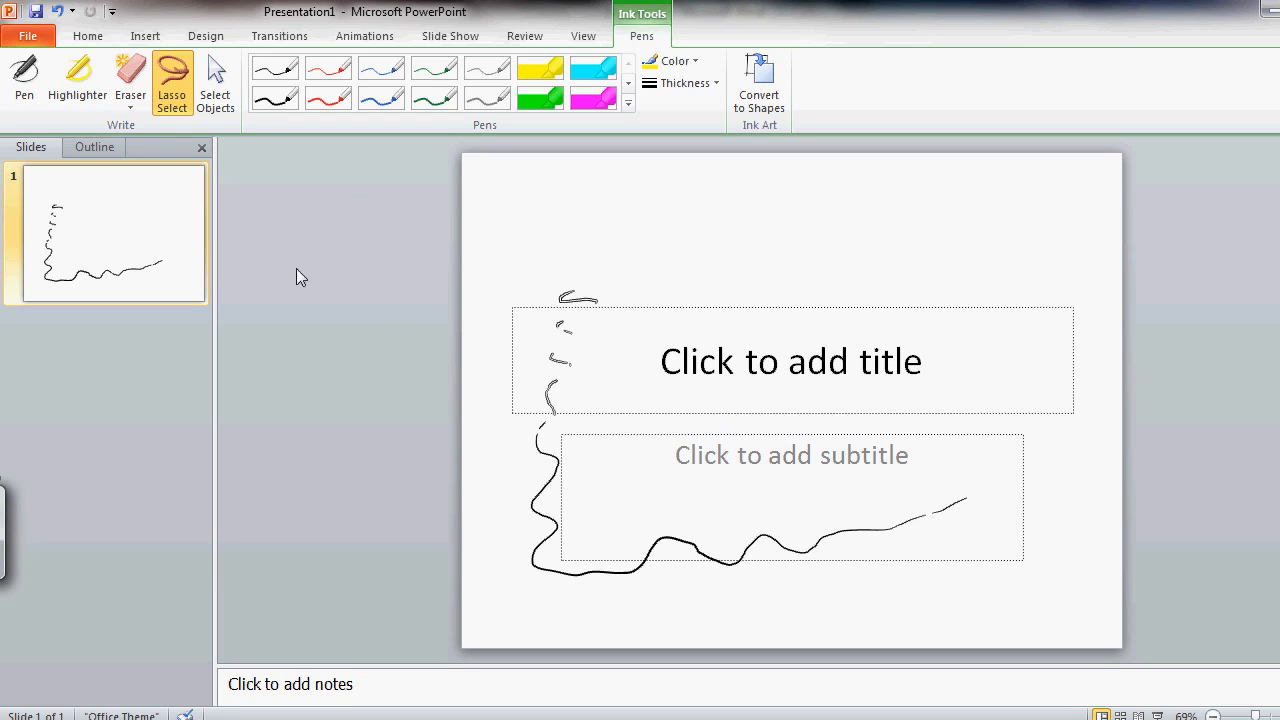
mouse_move(838, 320)
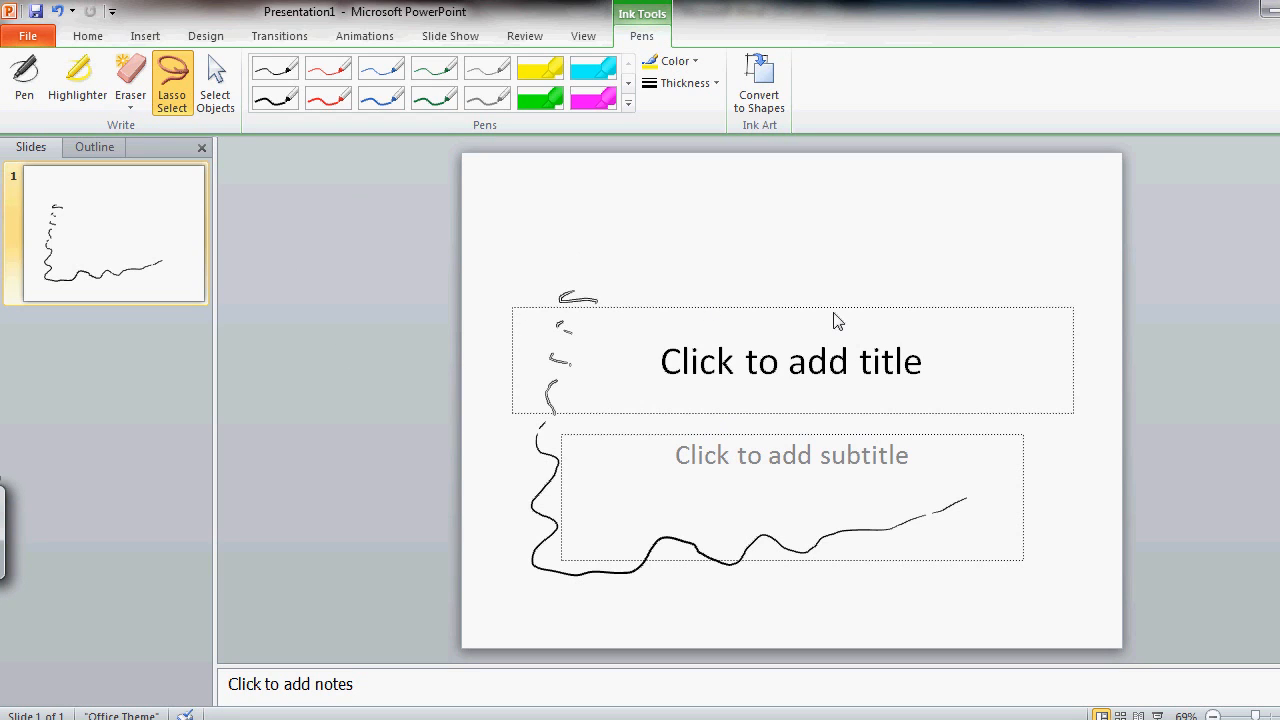
mouse_move(802, 216)
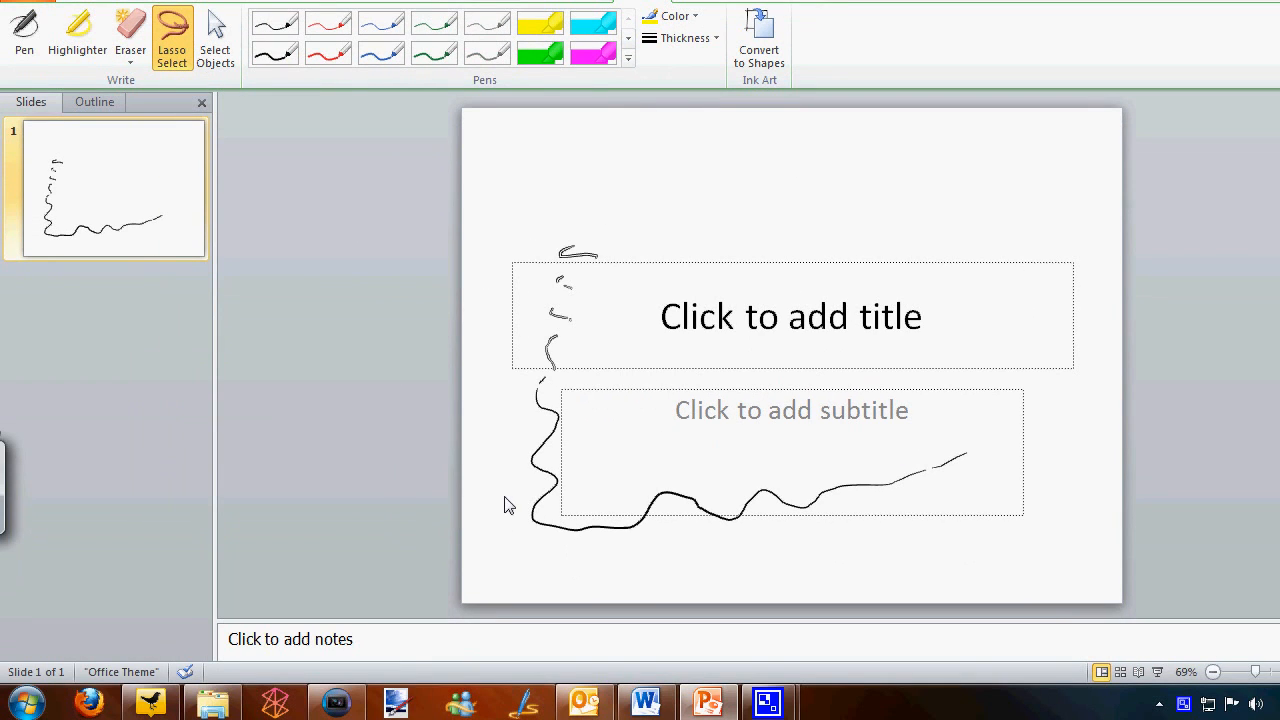
mouse_move(592, 432)
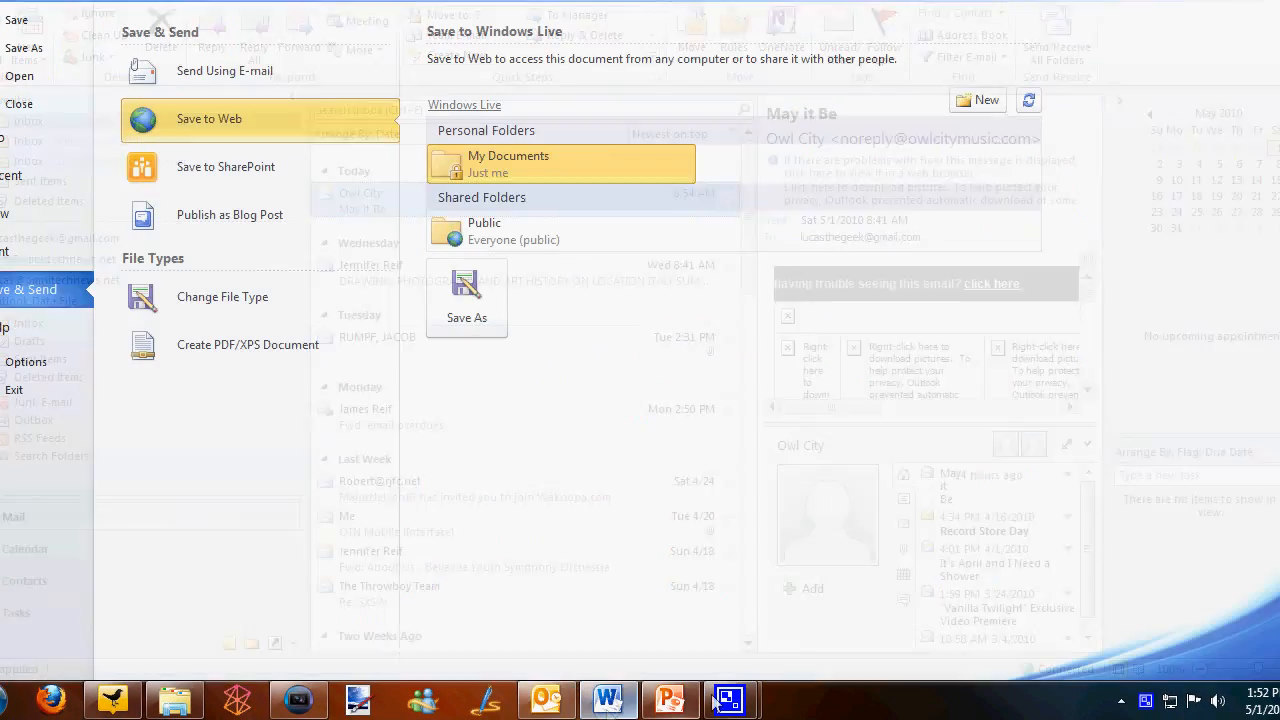
Leave Outlook's backstage and return to the blank Word document
left_click(608, 700)
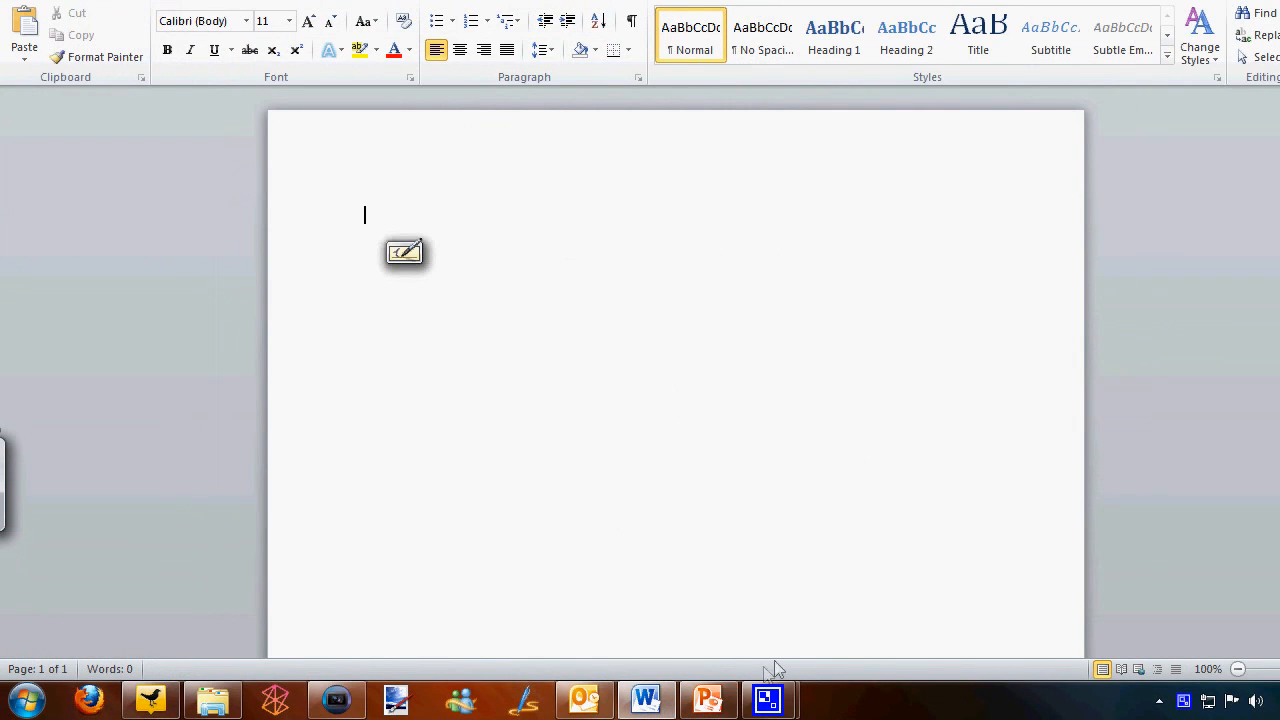
mouse_move(668, 268)
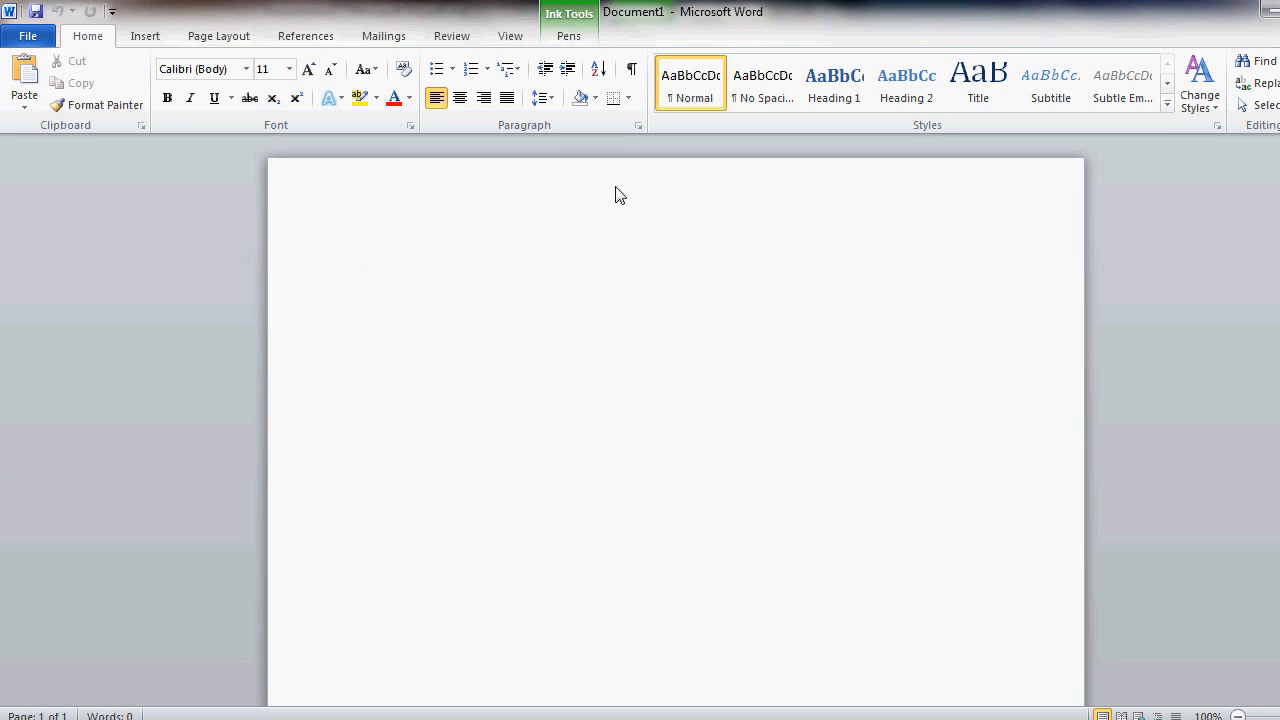
left_click(364, 262)
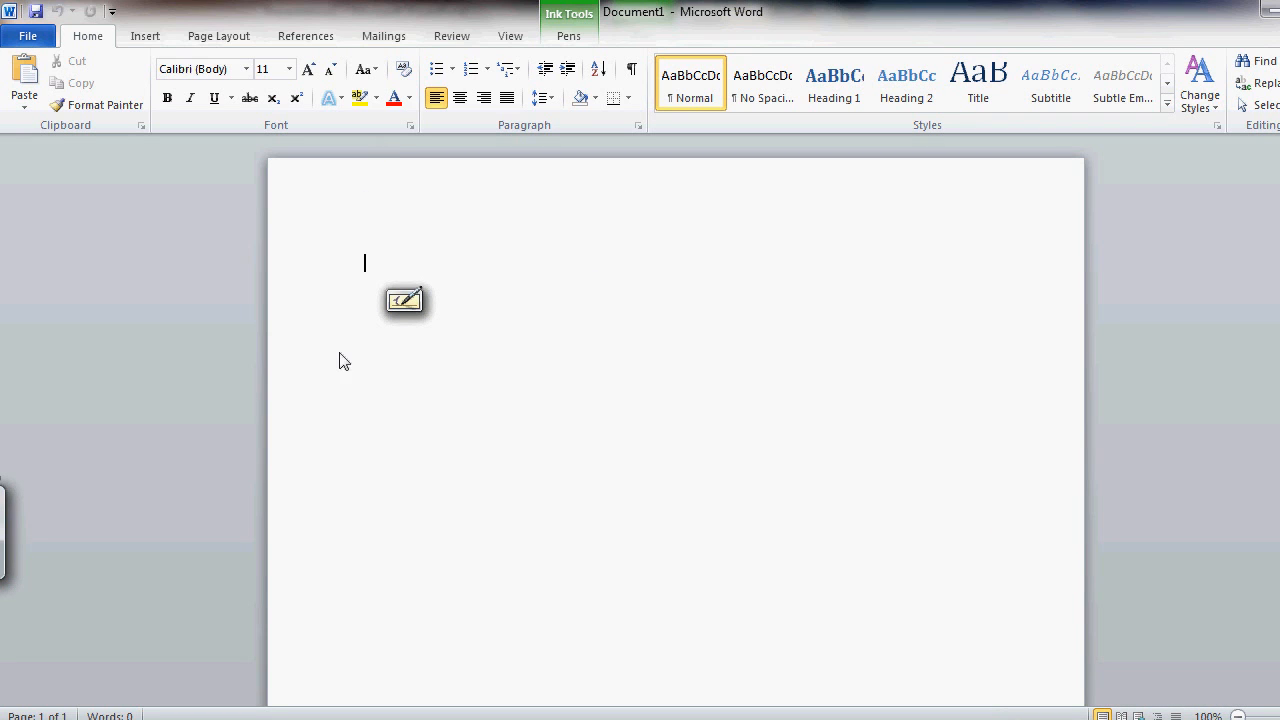
mouse_move(472, 338)
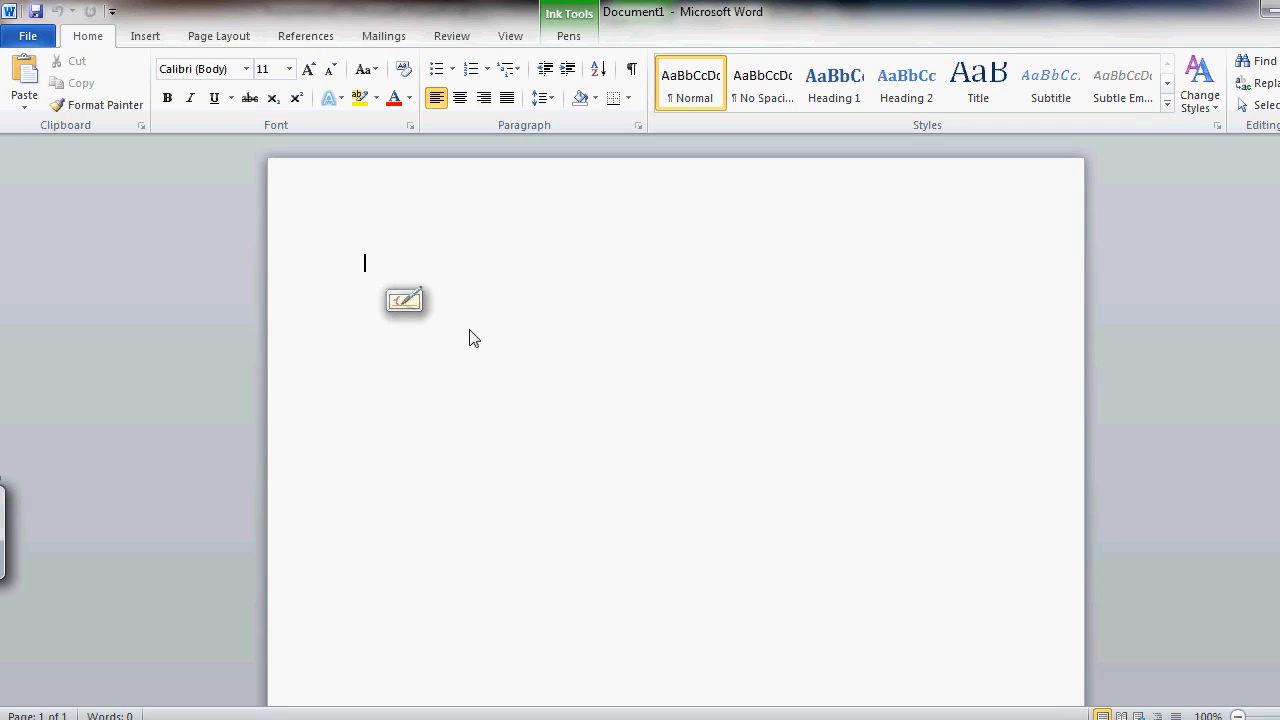